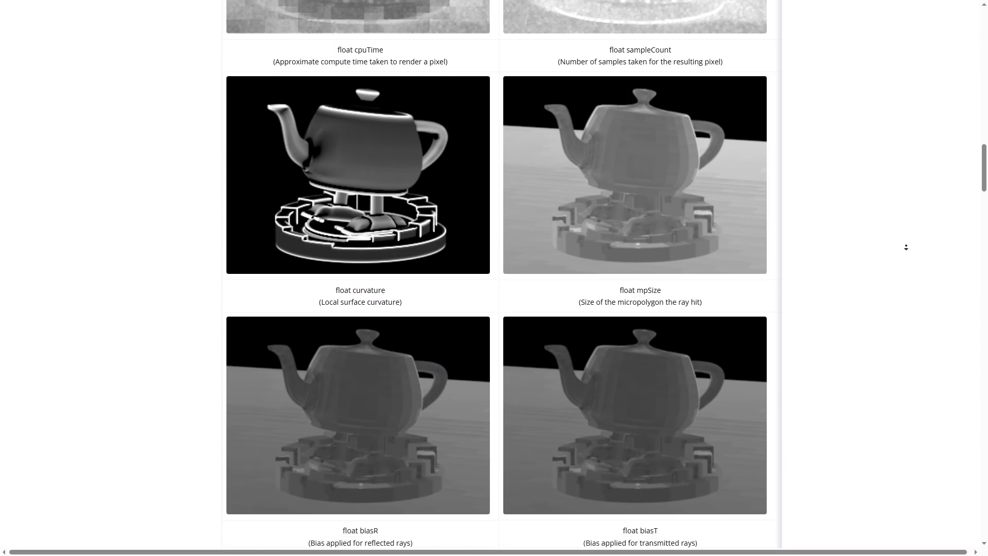
# Step: Scroll the AOV documentation past the teapot examples to the DisplayChannel/Expression table
pyautogui.scroll(-3)
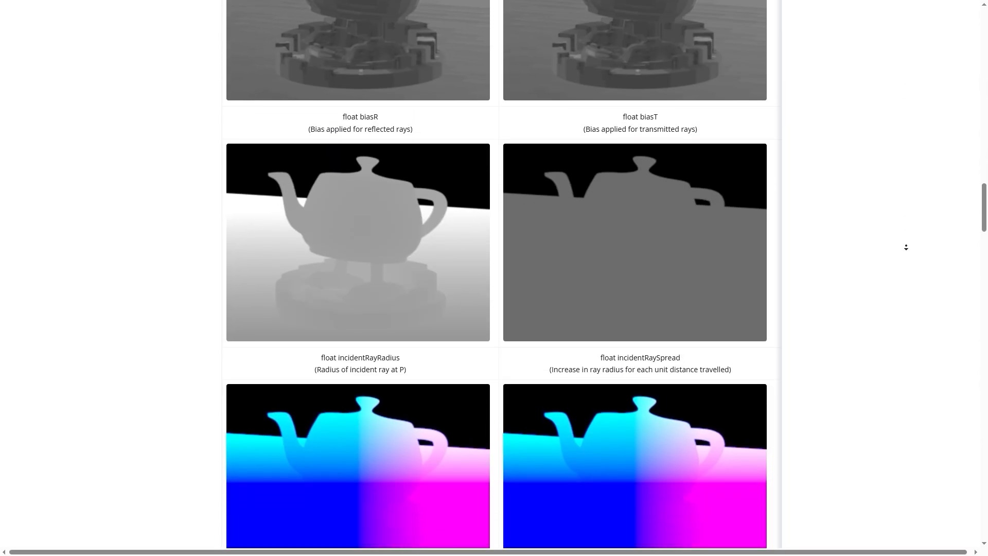
pyautogui.scroll(-3)
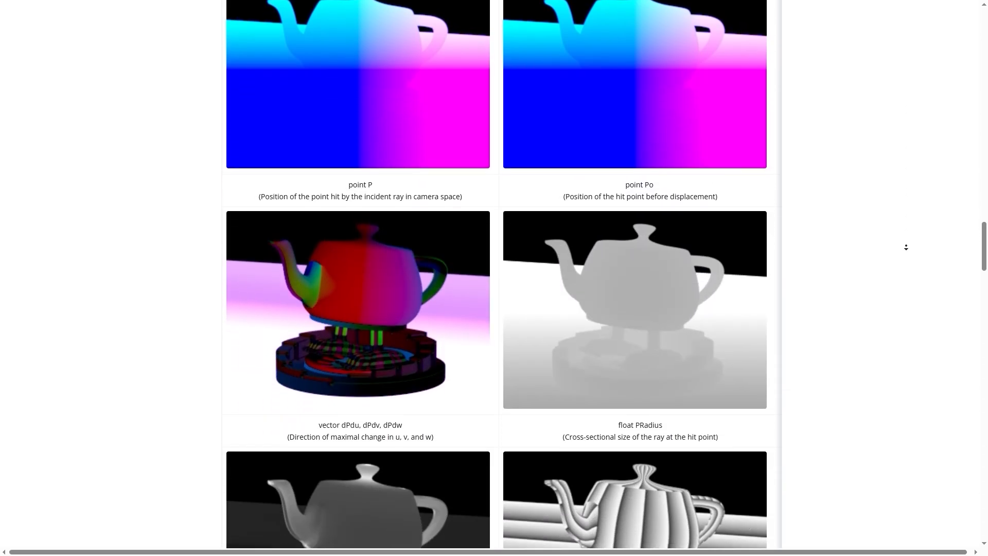
pyautogui.scroll(-3)
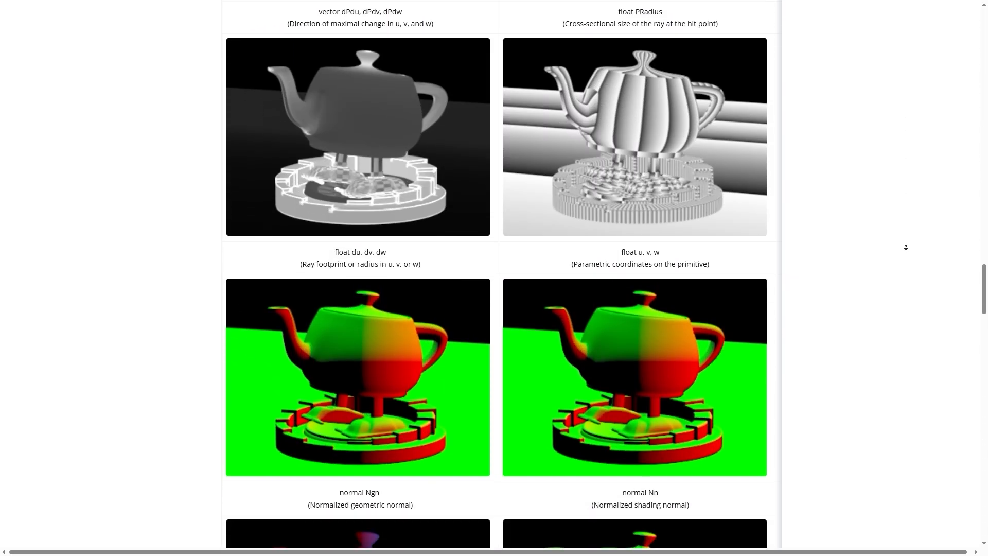
pyautogui.scroll(-3)
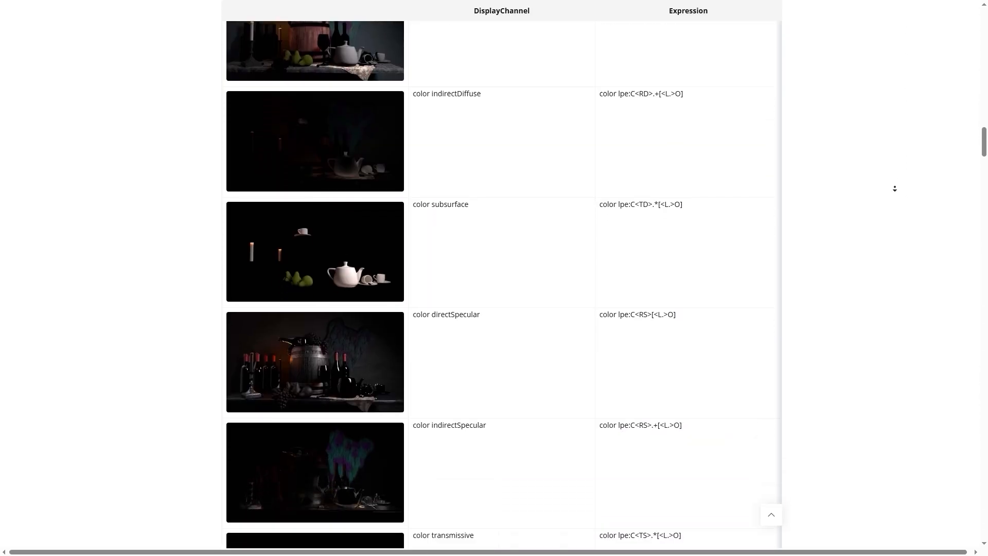
pyautogui.scroll(-3)
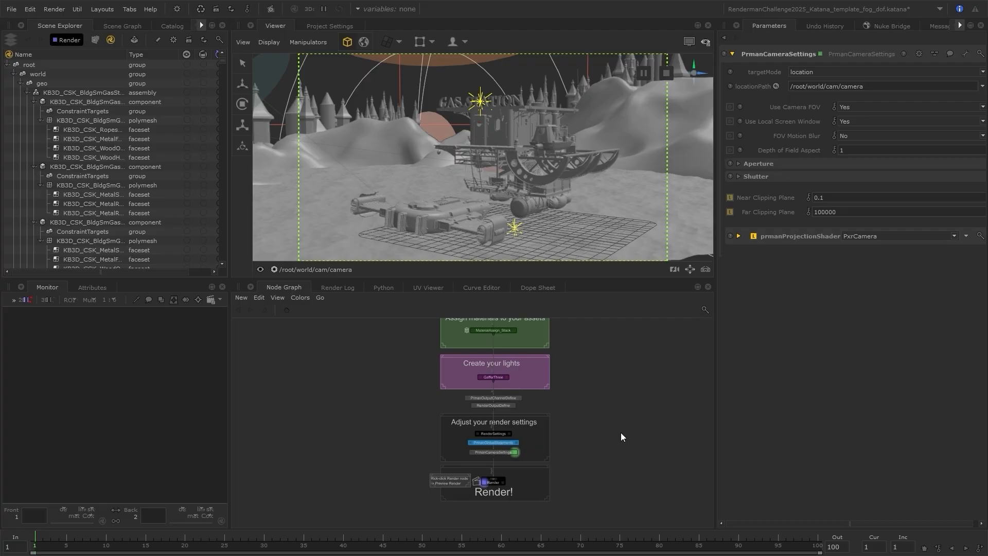
pyautogui.moveTo(510, 438)
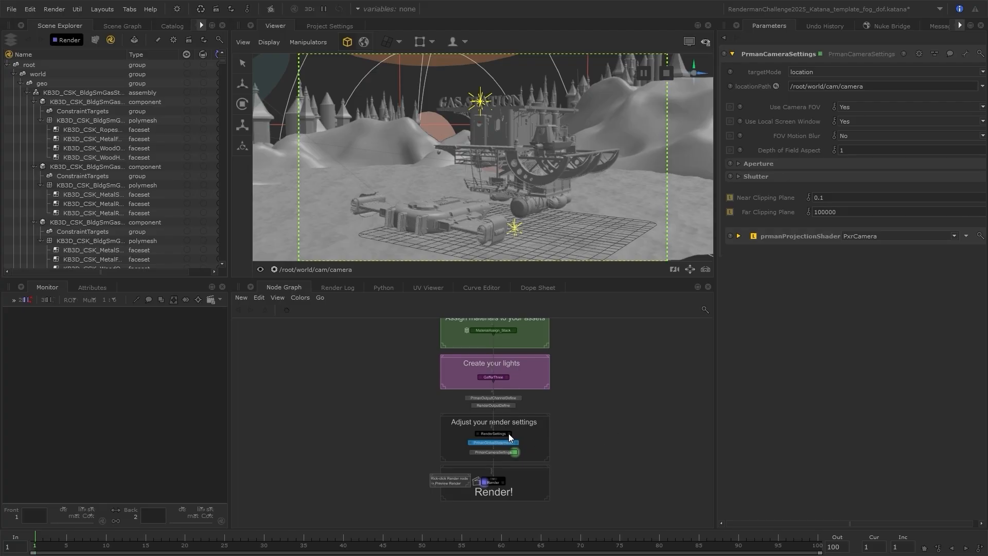
# Step: Inspect the RenderSettings and RenderOutputDefine nodes' parameters in the Node Graph
pyautogui.click(493, 433)
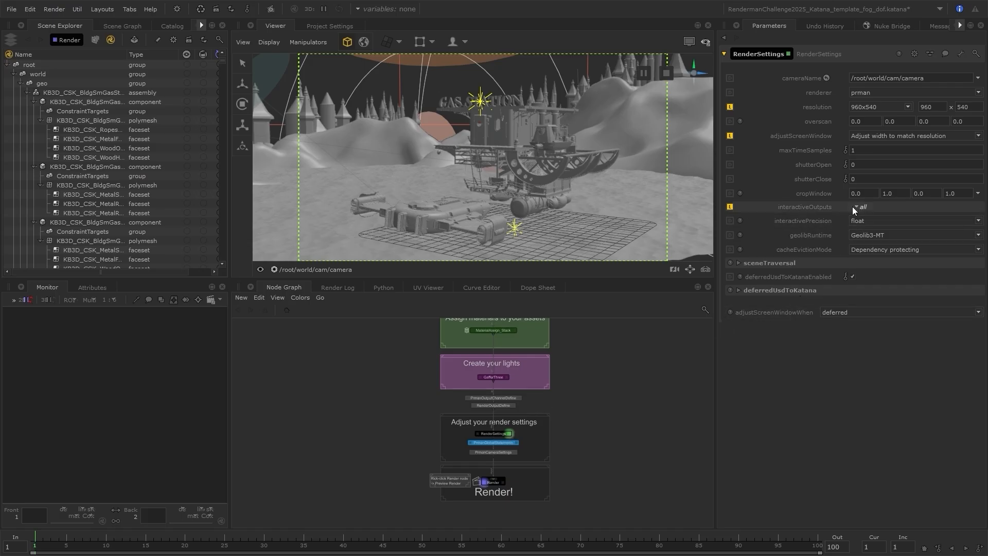
pyautogui.click(858, 207)
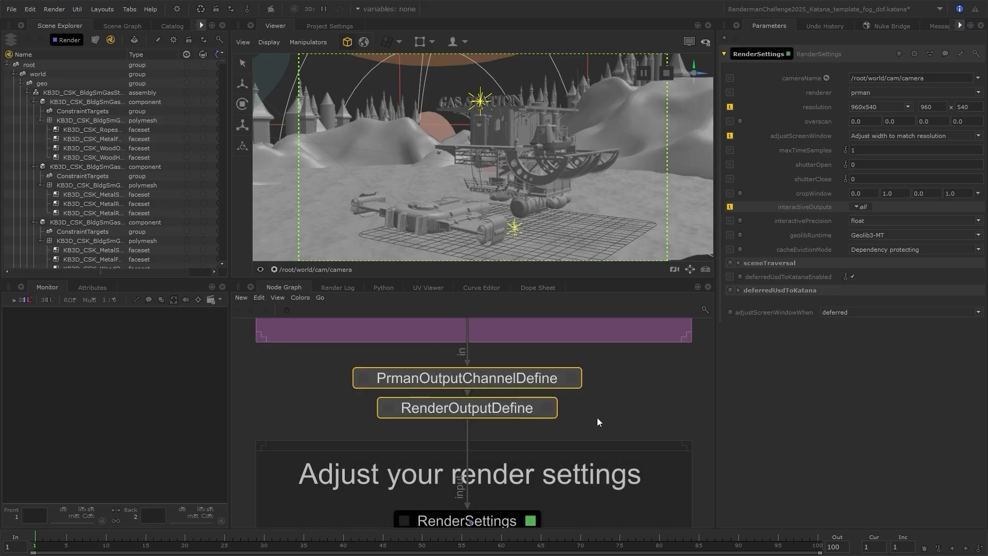
pyautogui.moveTo(531, 418)
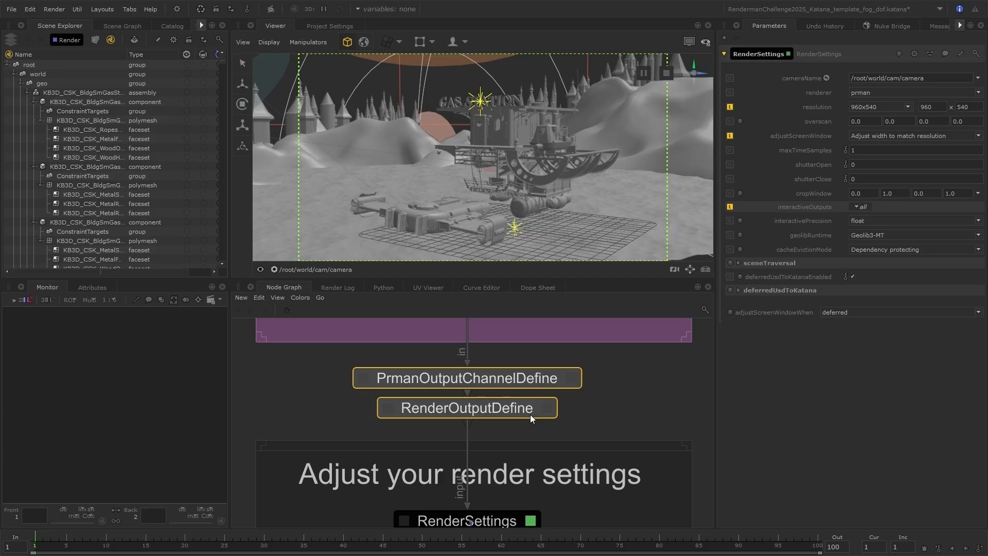
pyautogui.click(571, 377)
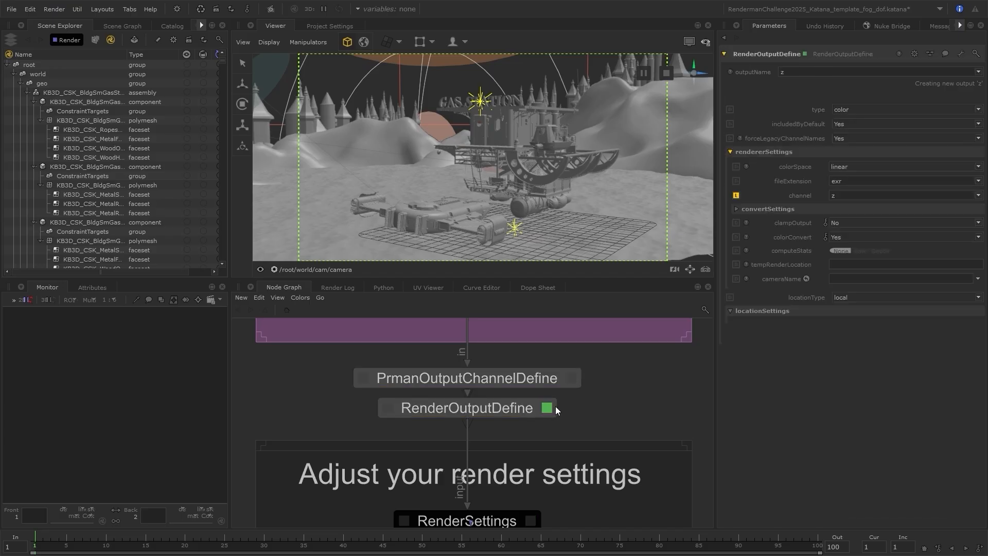
pyautogui.moveTo(579, 404)
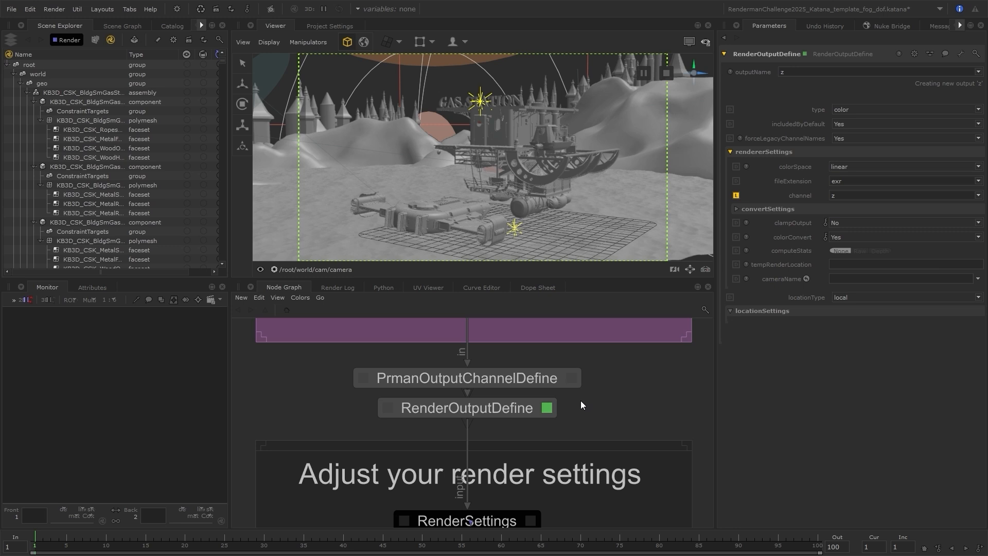
# Step: Show the PrmanOutputChannelDefine_Stack in Parameters with its float z channel
pyautogui.click(466, 378)
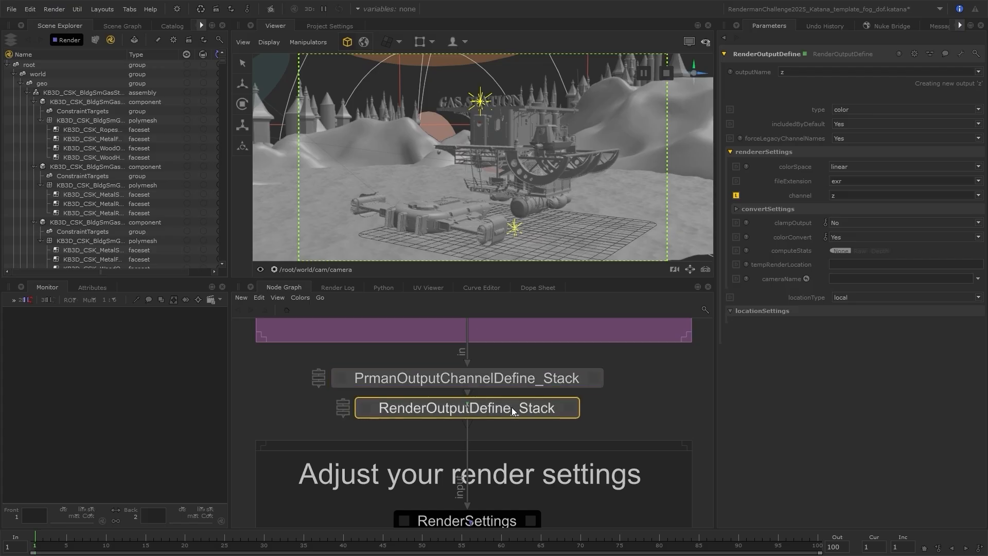
pyautogui.click(467, 378)
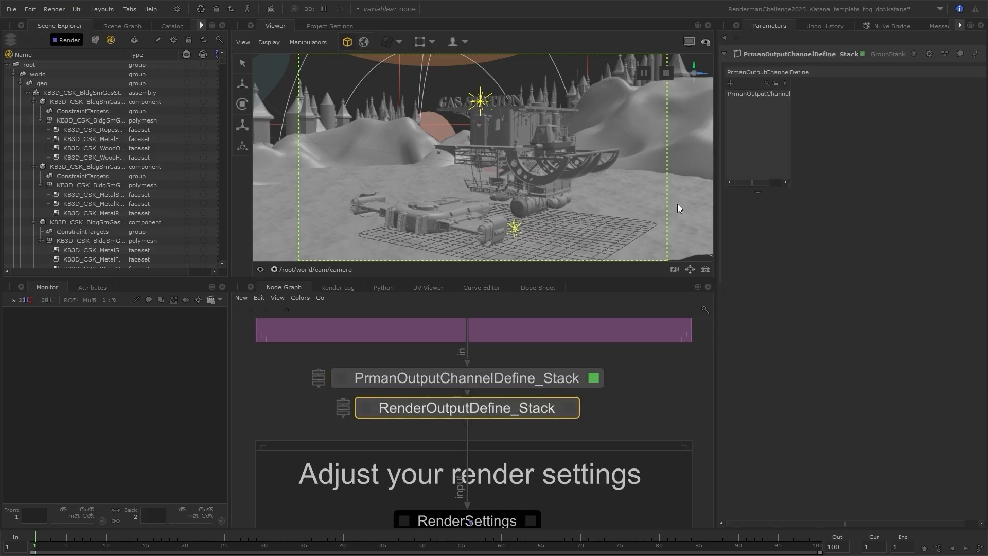
pyautogui.click(758, 93)
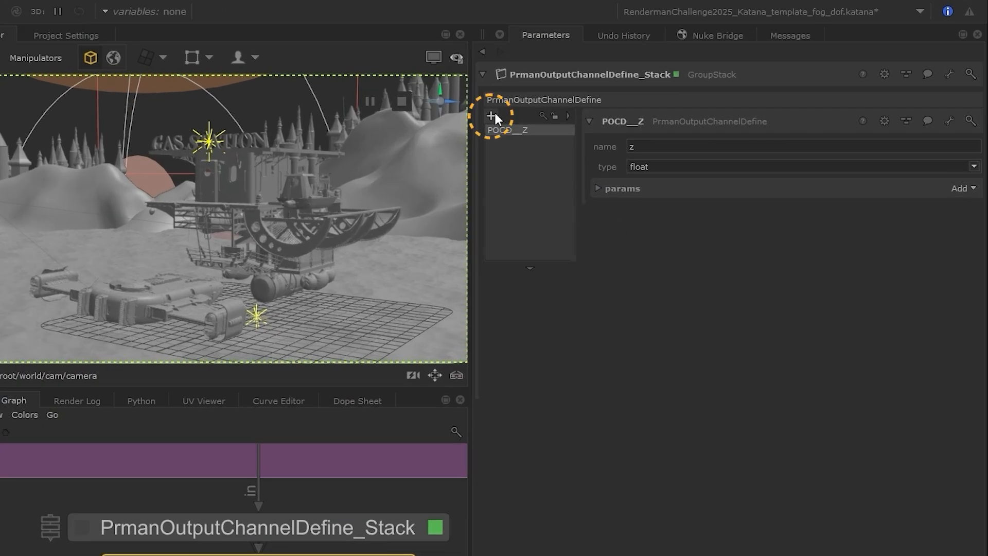
# Step: Add a POCD_directDiffuse color channel named directDiffuse with an empty source parameter
pyautogui.click(490, 115)
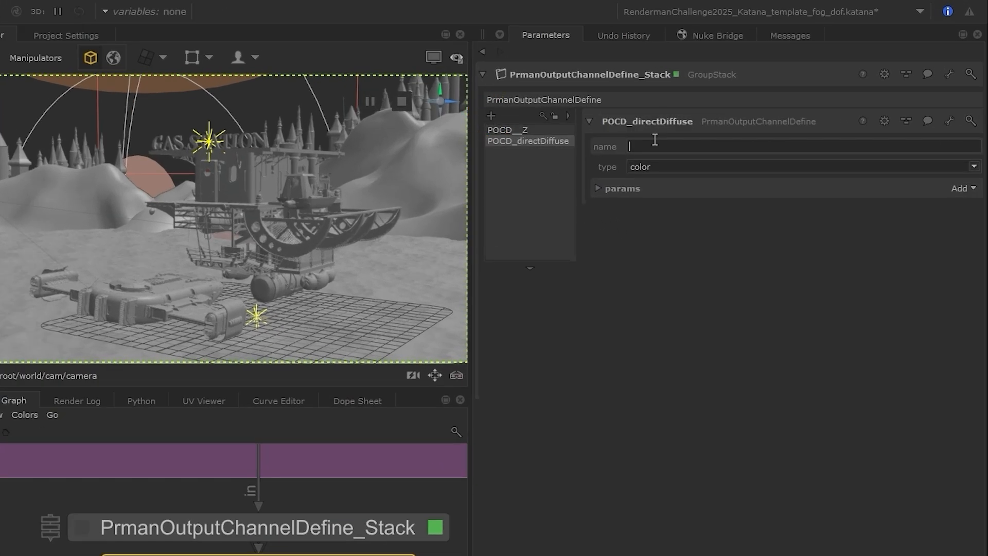
pyautogui.write('directDiffuse')
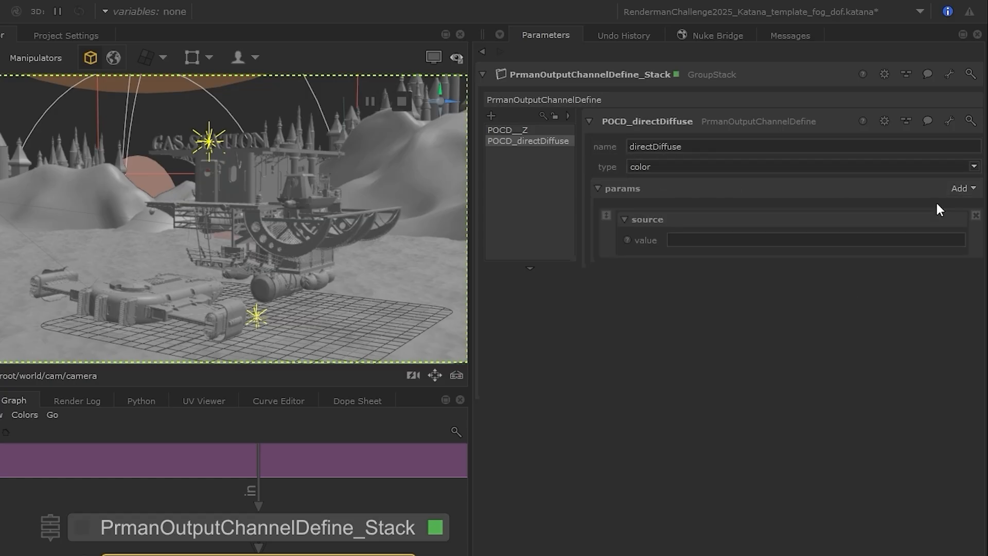
pyautogui.moveTo(833, 279)
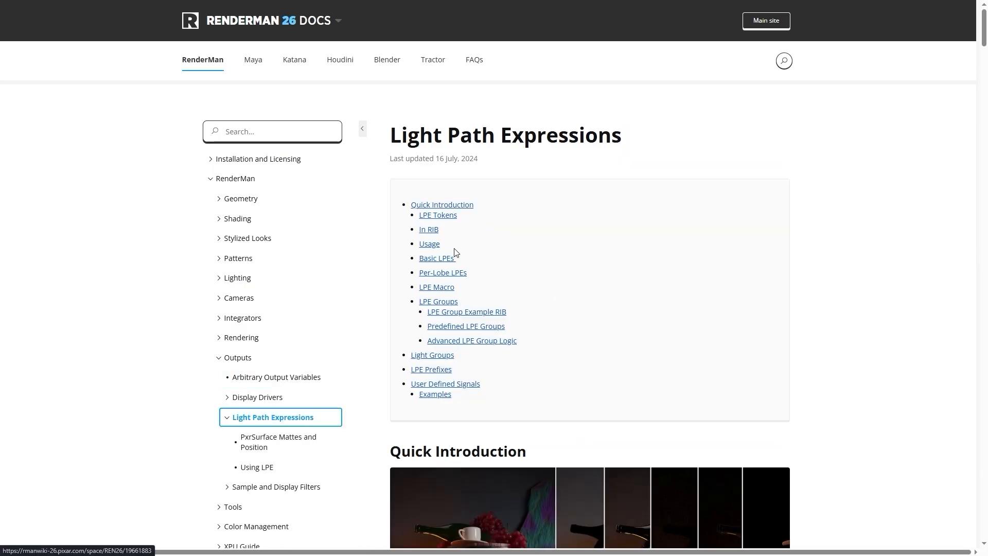
# Step: Find the direct diffuse LPE color lpe:C<RD>[<L.>O] in the RenderMan docs for the source
pyautogui.scroll(-3)
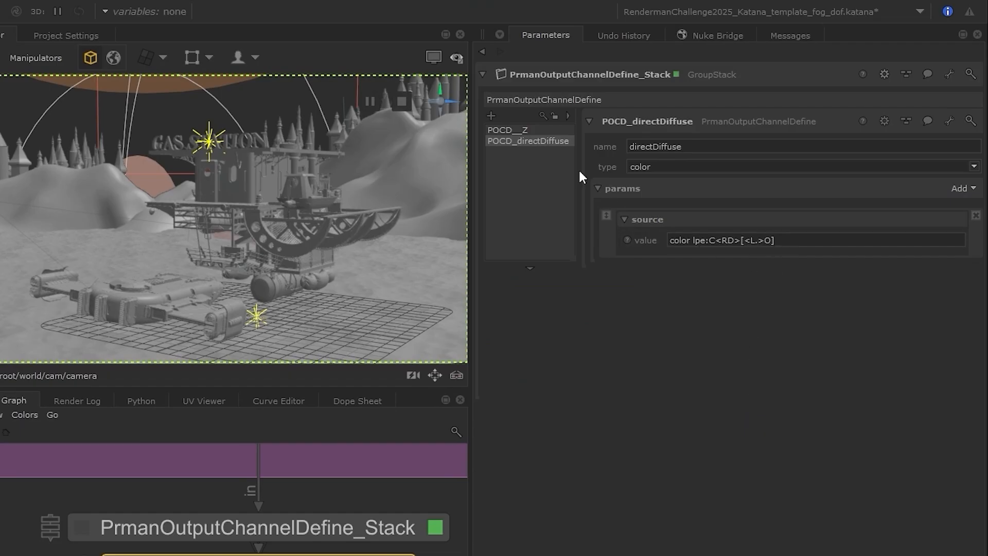
# Step: Add POCD_directSpec and POCD_emissive channels, emissive sourced from color lpe:C[<L.>O]
pyautogui.click(492, 115)
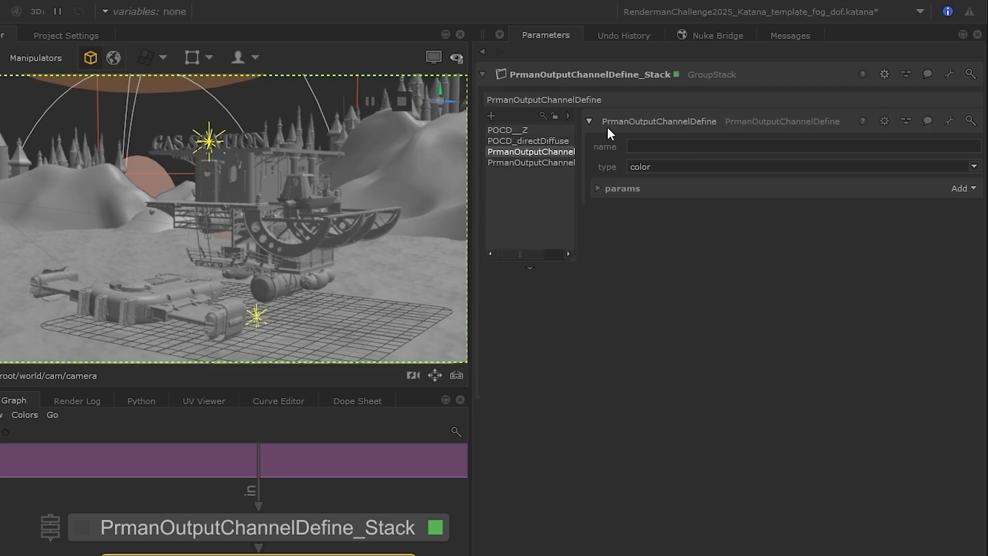
pyautogui.click(531, 151)
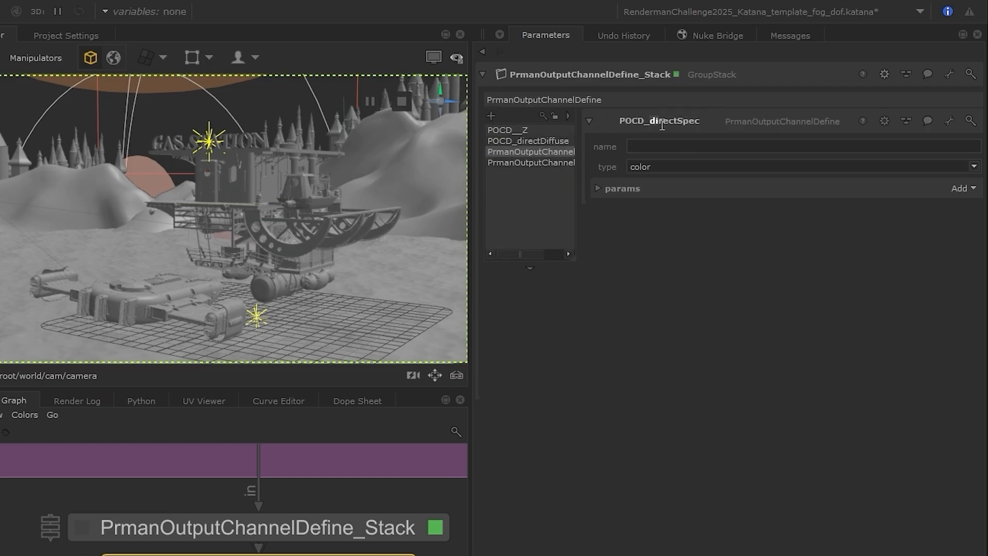
pyautogui.click(960, 187)
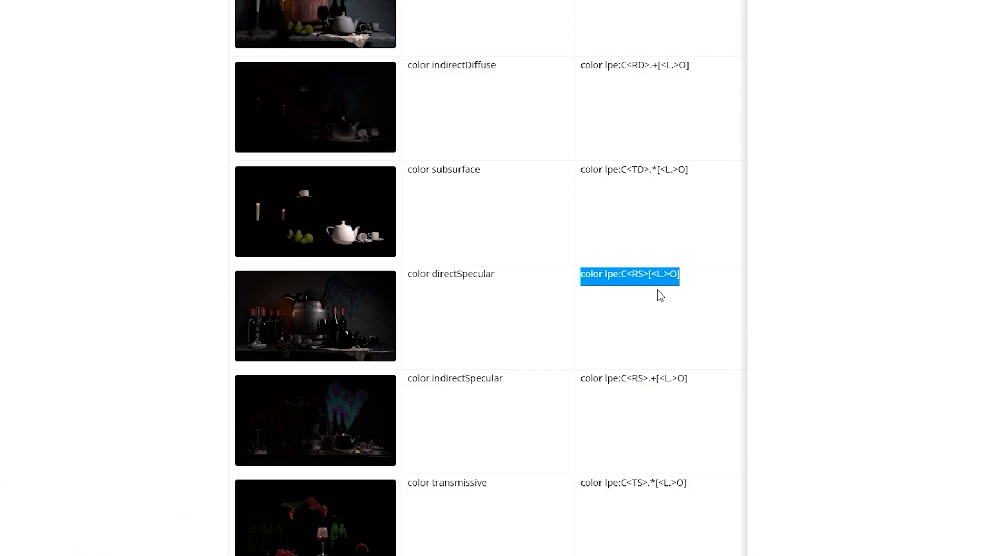
pyautogui.scroll(-3)
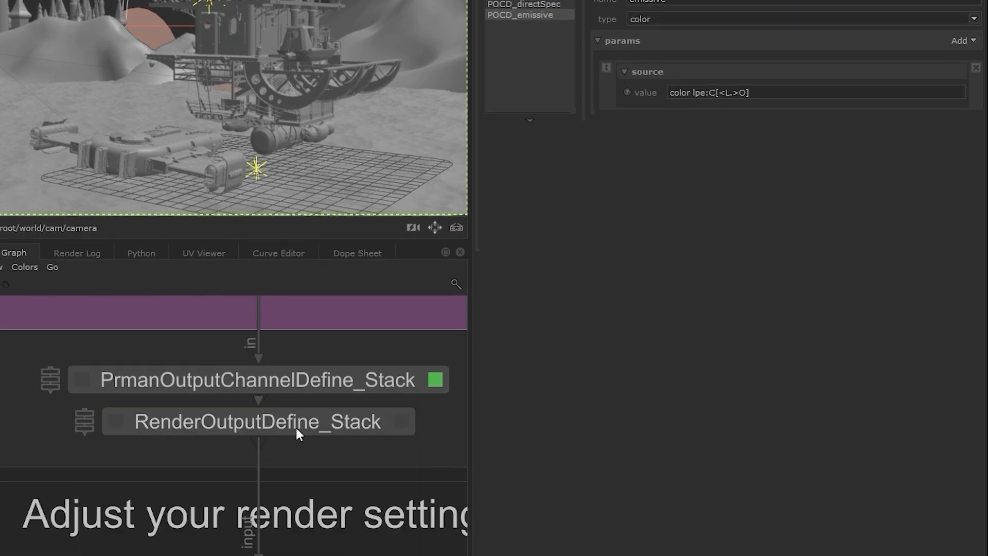
# Step: Add ROD_Z and a second render output to the RenderOutputDefine_Stack
pyautogui.click(257, 422)
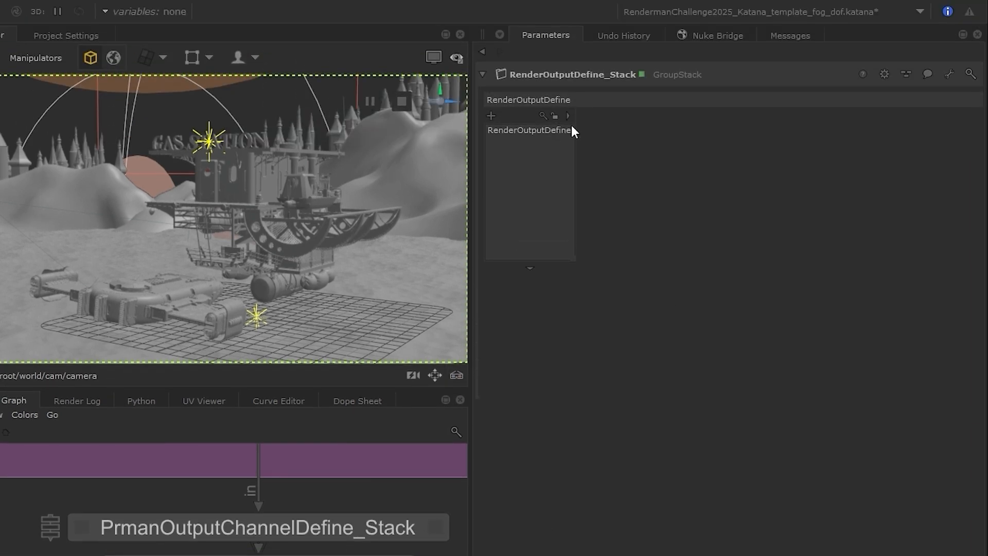
pyautogui.click(529, 130)
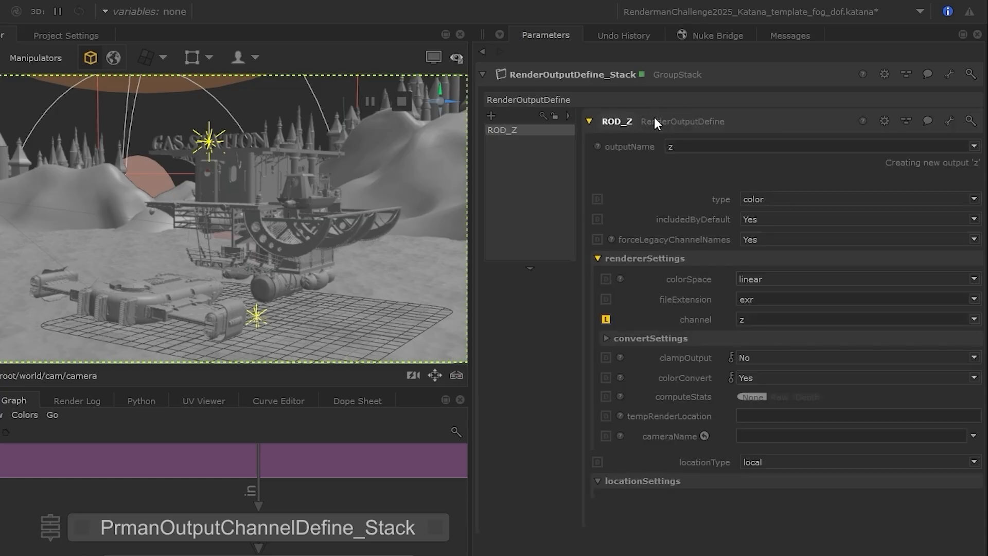
pyautogui.click(491, 115)
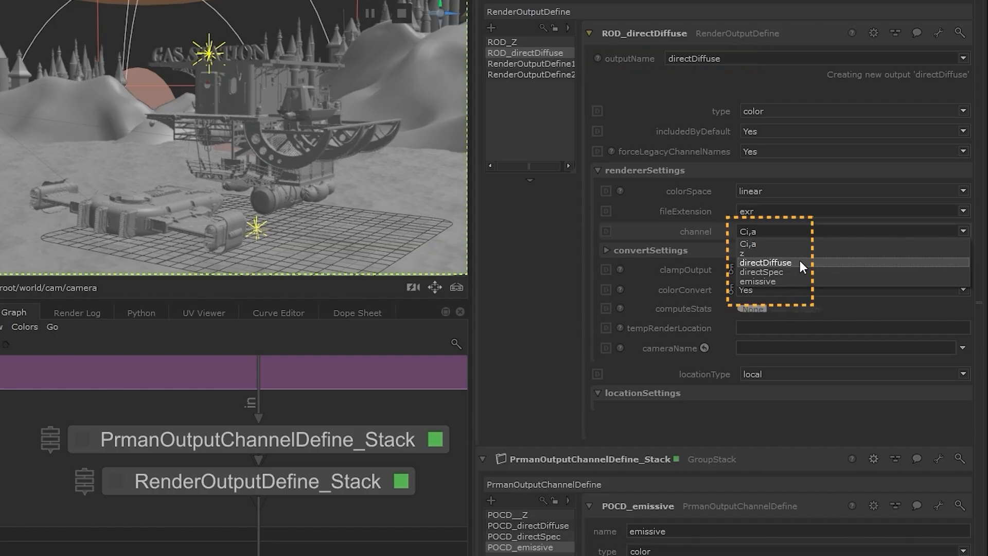
# Step: Map the directDiffuse, directSpec and emissive outputs to their matching channels
pyautogui.click(531, 63)
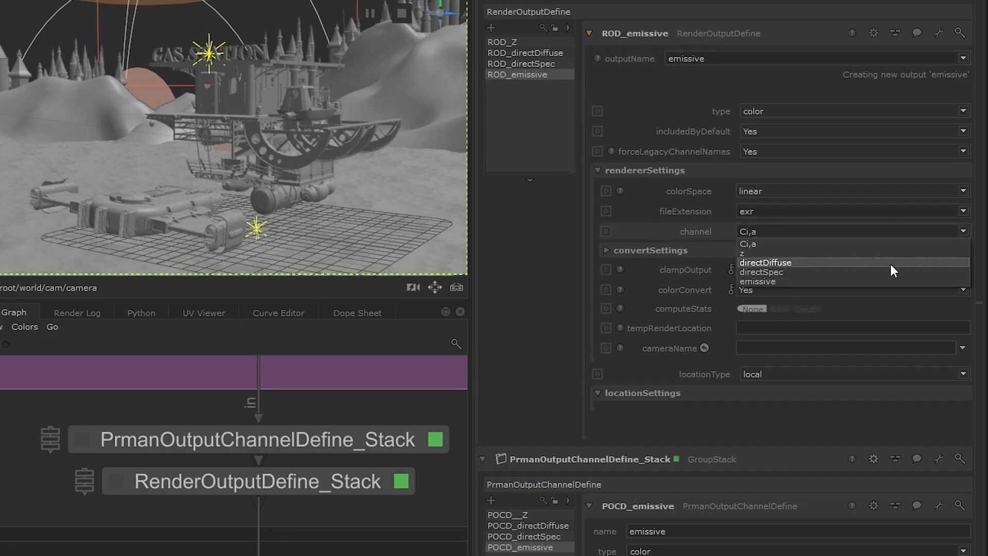
pyautogui.click(757, 282)
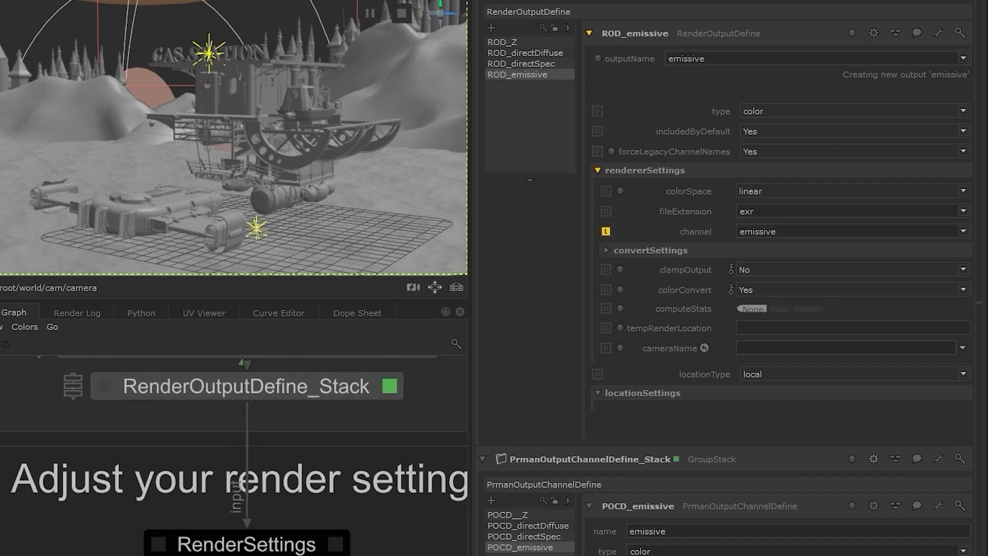
# Step: Check the RenderSettings camera and resolution, then preview render the gas station from the Render node
pyautogui.click(243, 522)
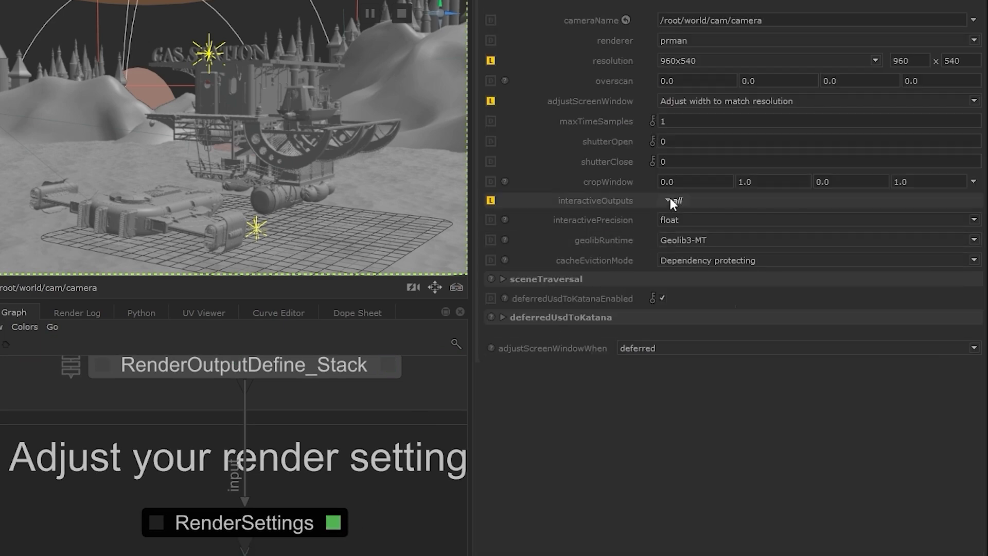
pyautogui.click(671, 200)
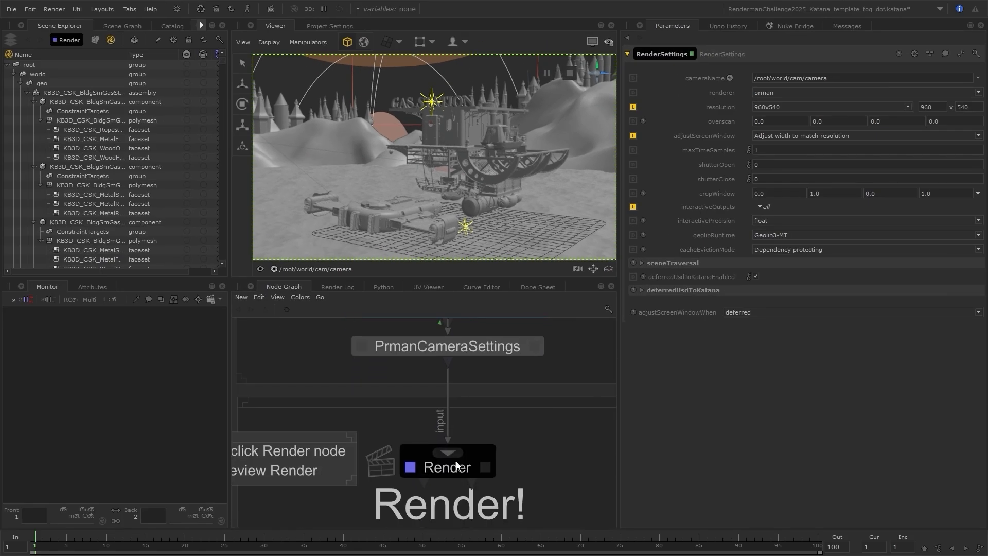
pyautogui.click(447, 467)
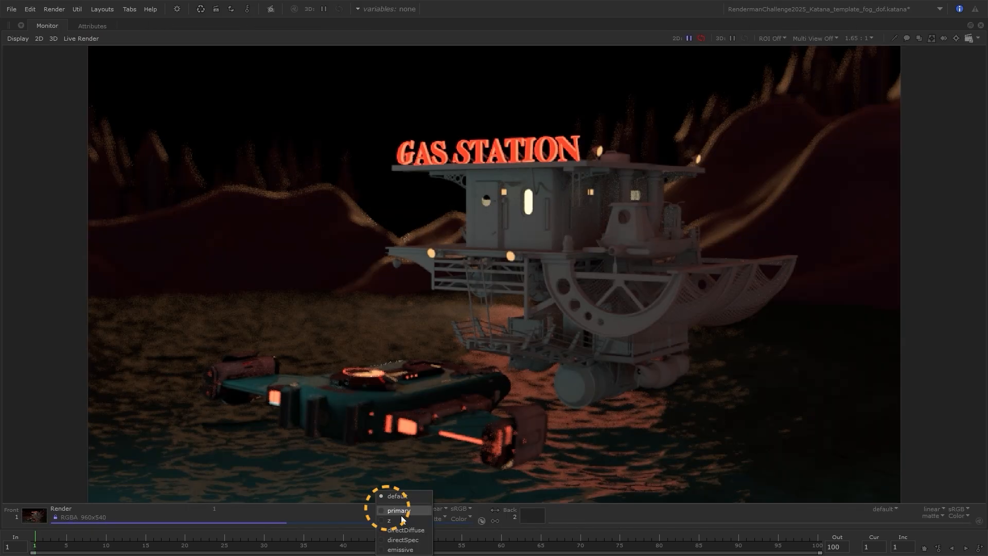
# Step: Switch the Monitor output from primary to the directDiffuse pass
pyautogui.click(406, 529)
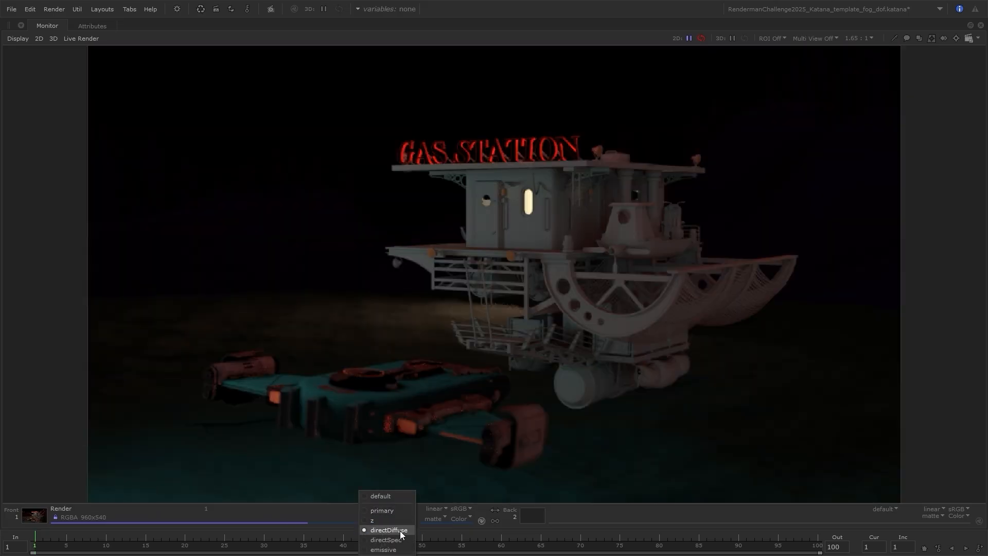
pyautogui.click(383, 548)
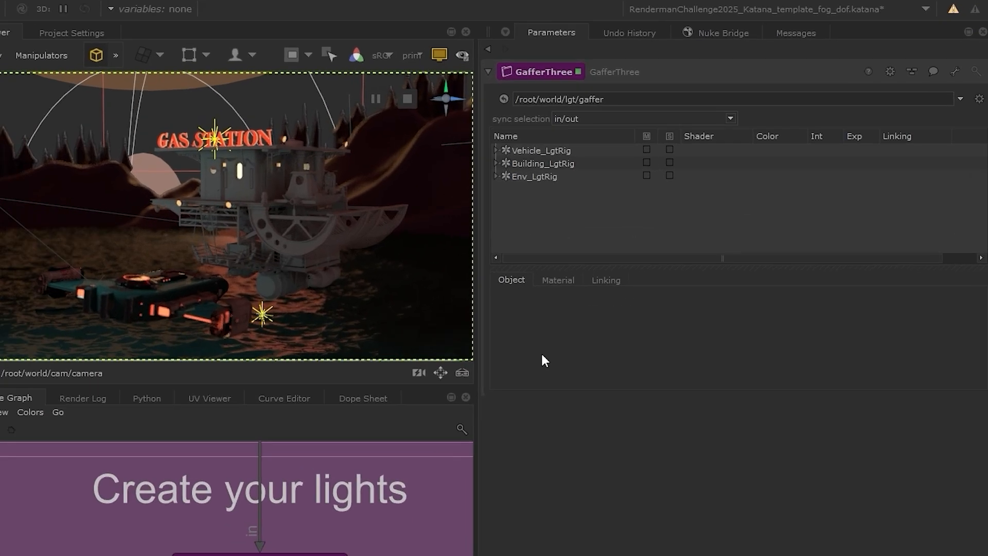
# Step: Set the SeaRed disk light's Light Group to SeaRed in GafferThree's Material > Advanced
pyautogui.click(495, 176)
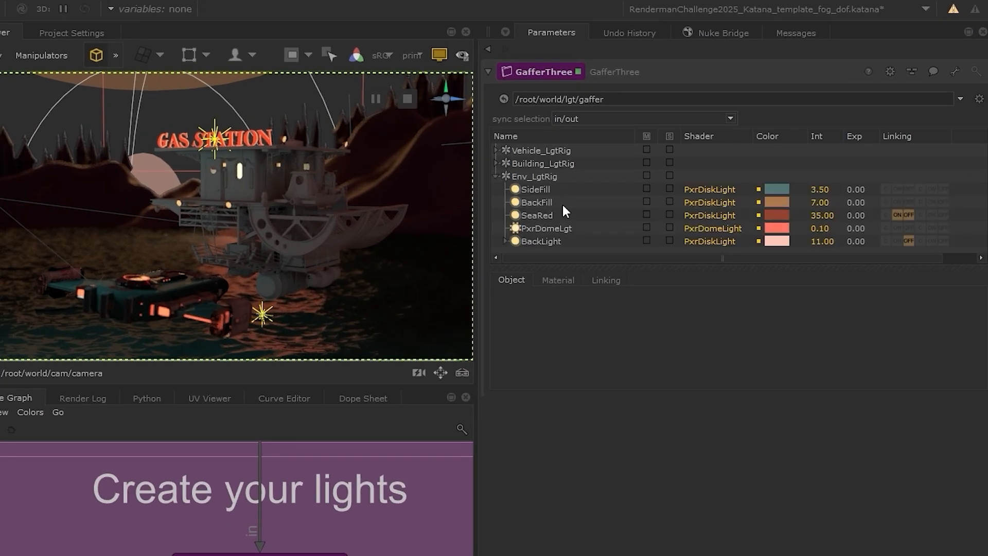
pyautogui.click(537, 215)
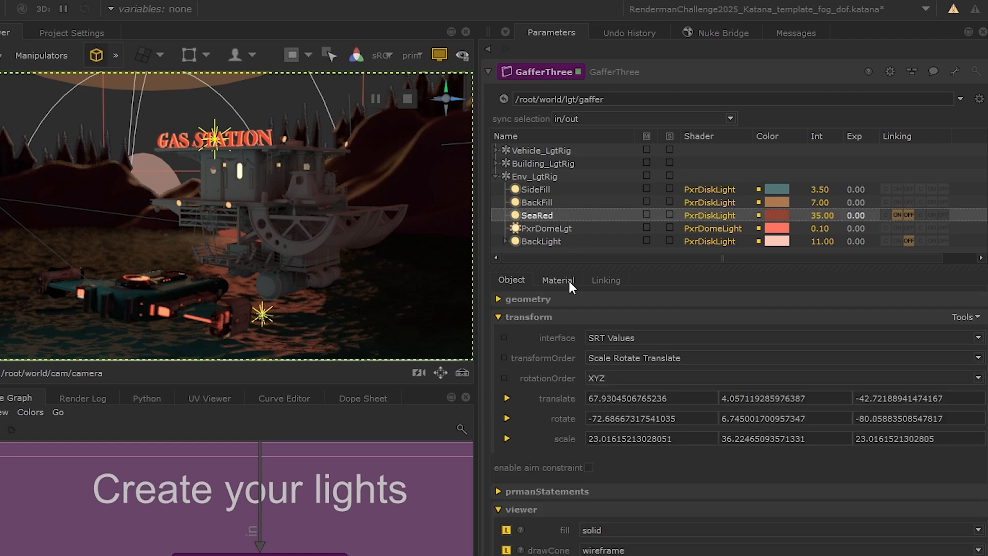
pyautogui.click(556, 280)
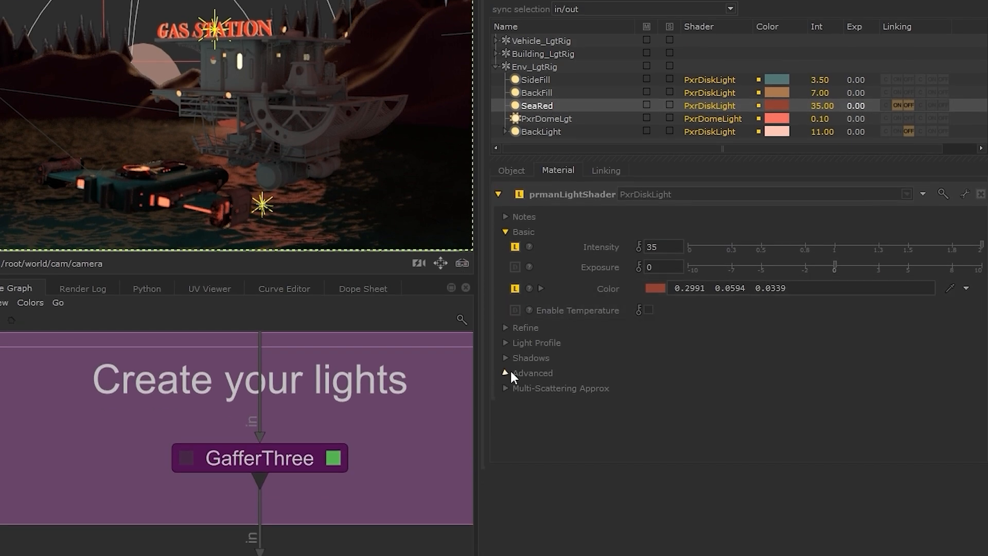
pyautogui.click(504, 372)
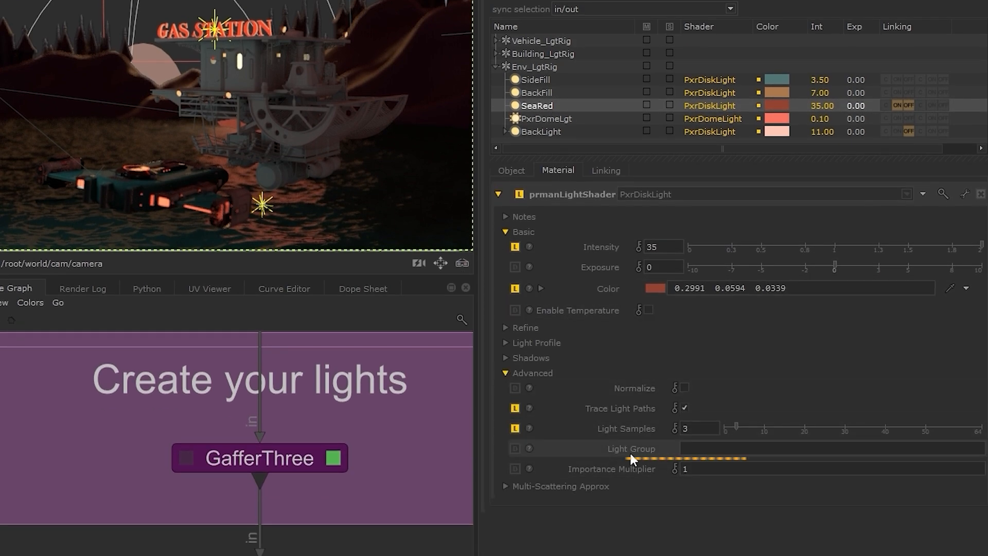
pyautogui.click(718, 447)
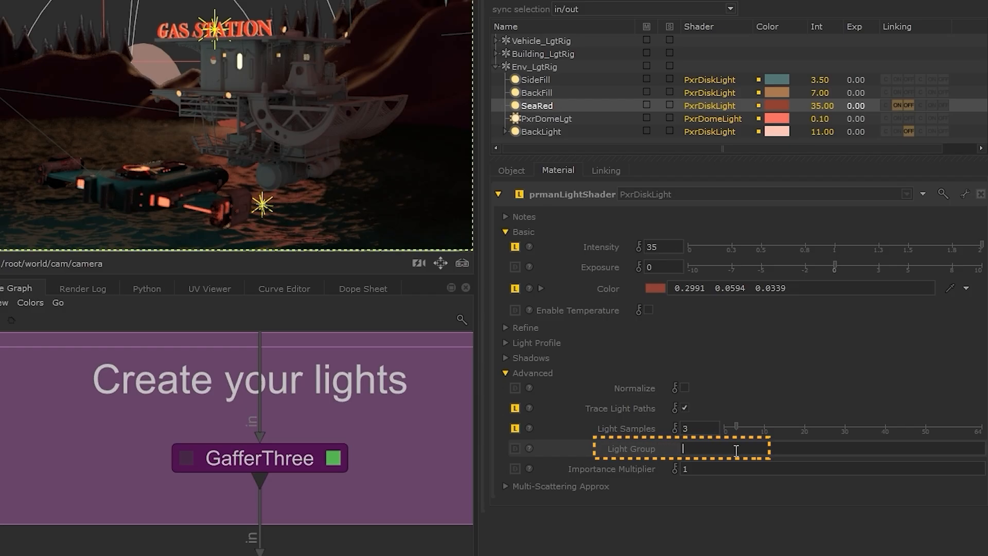
pyautogui.write('SeaRed')
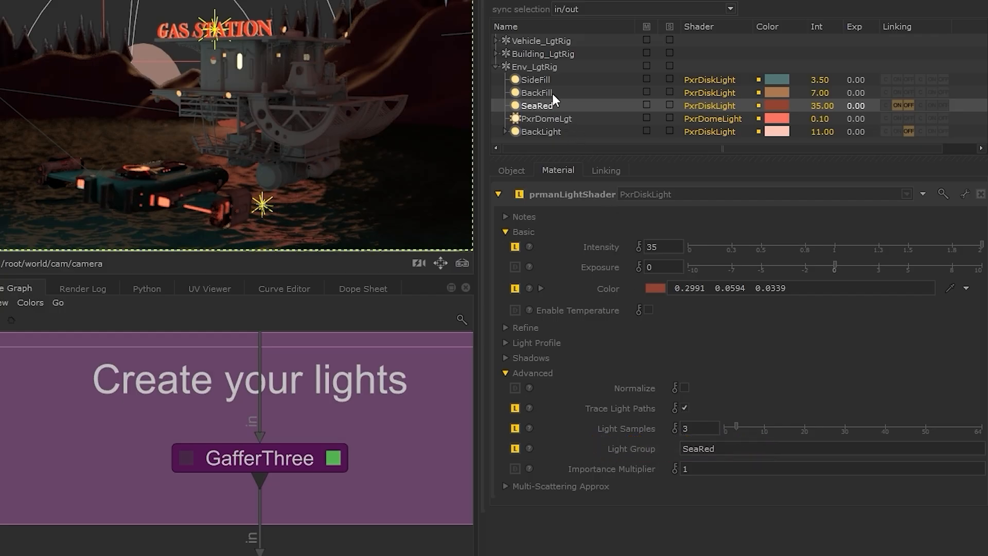
# Step: Compare the SideFill light's light group, then return to the SeaRed light
pyautogui.click(535, 79)
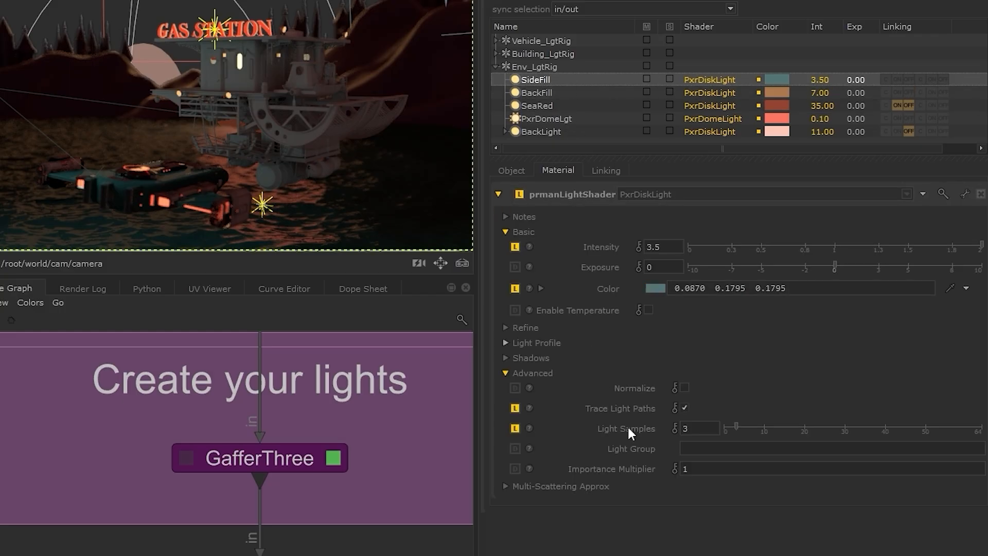
pyautogui.click(537, 105)
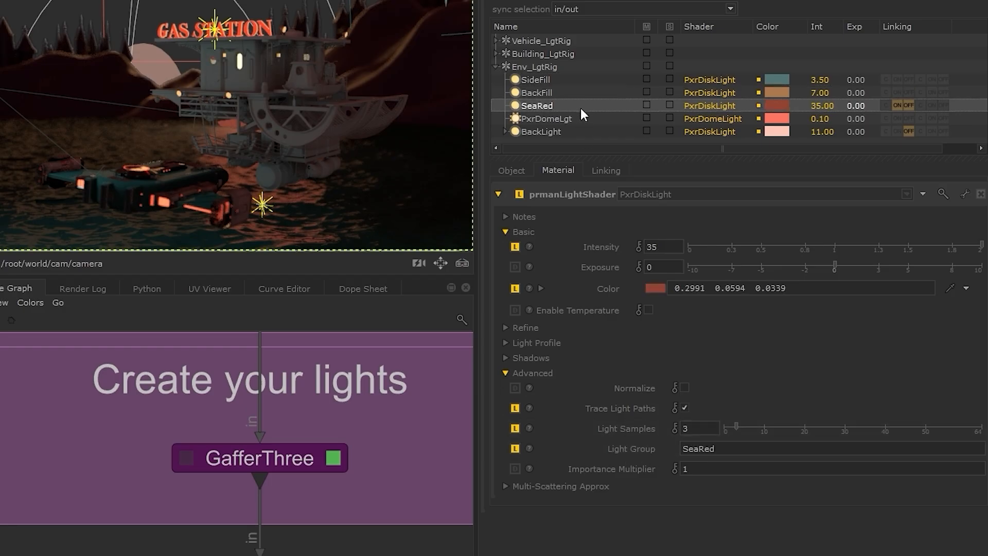
pyautogui.moveTo(386, 524)
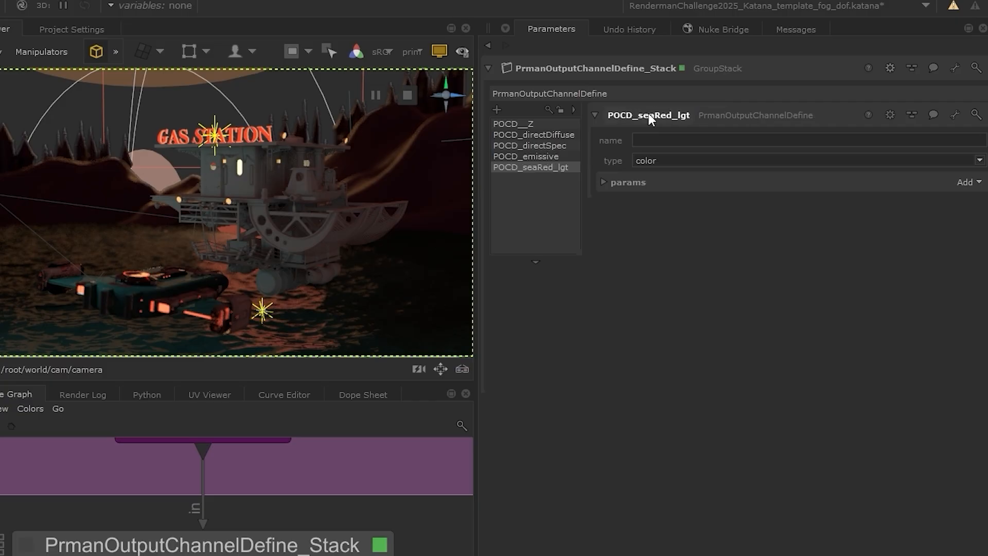
# Step: Add a seaRed_lgt color channel sourced from color lpe:C.*<L.'SeaRed'>
pyautogui.click(756, 140)
pyautogui.write('seaRed_lgt')
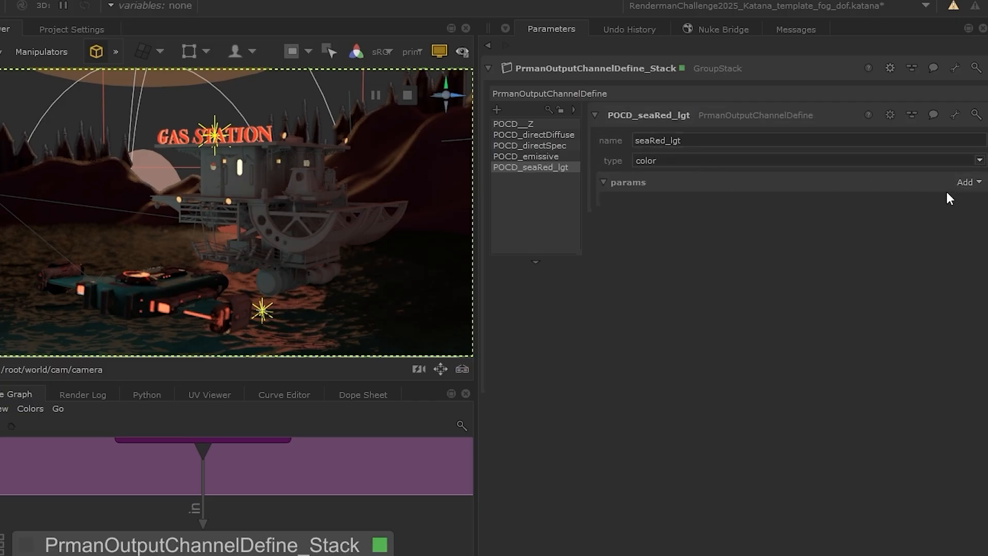
pyautogui.click(964, 182)
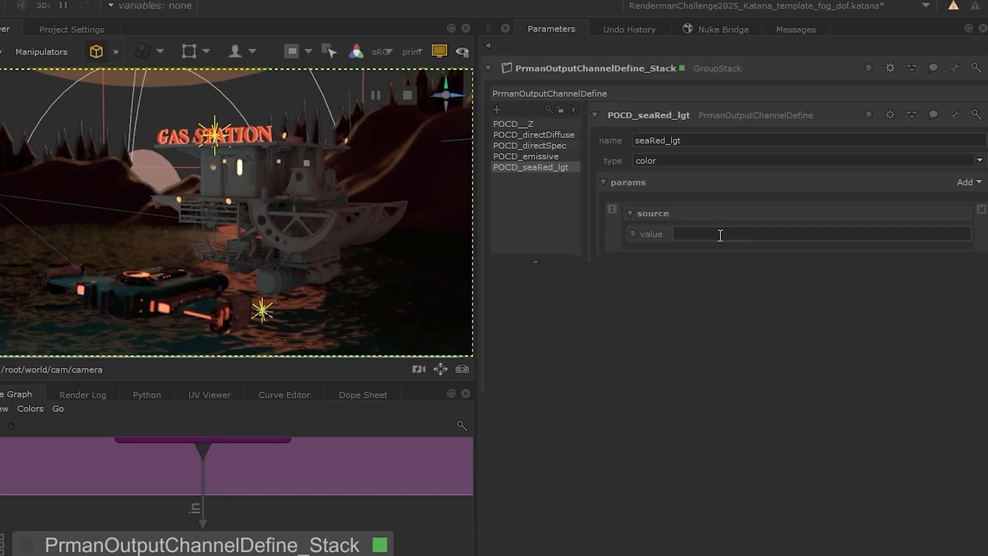
pyautogui.write("C.*<L.'key'>")
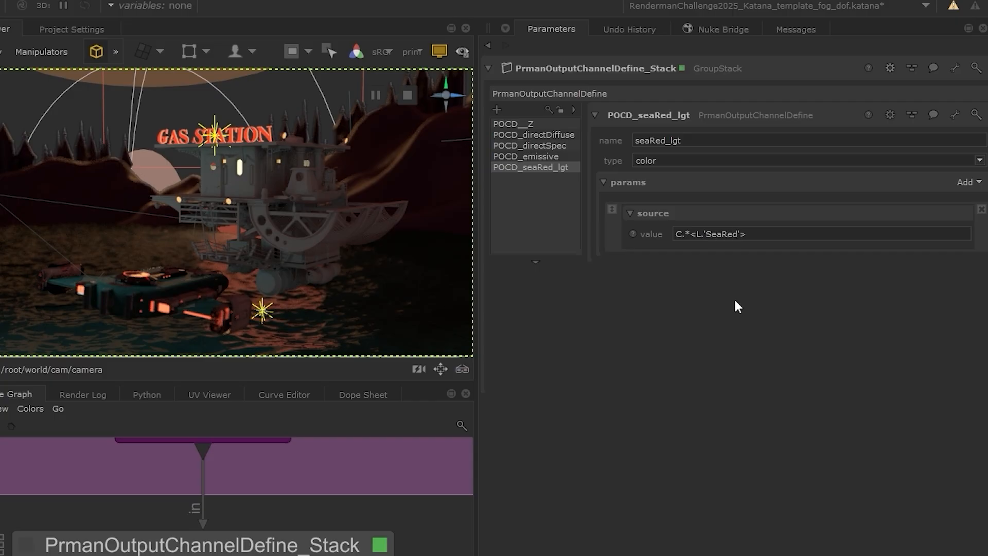
pyautogui.moveTo(727, 284)
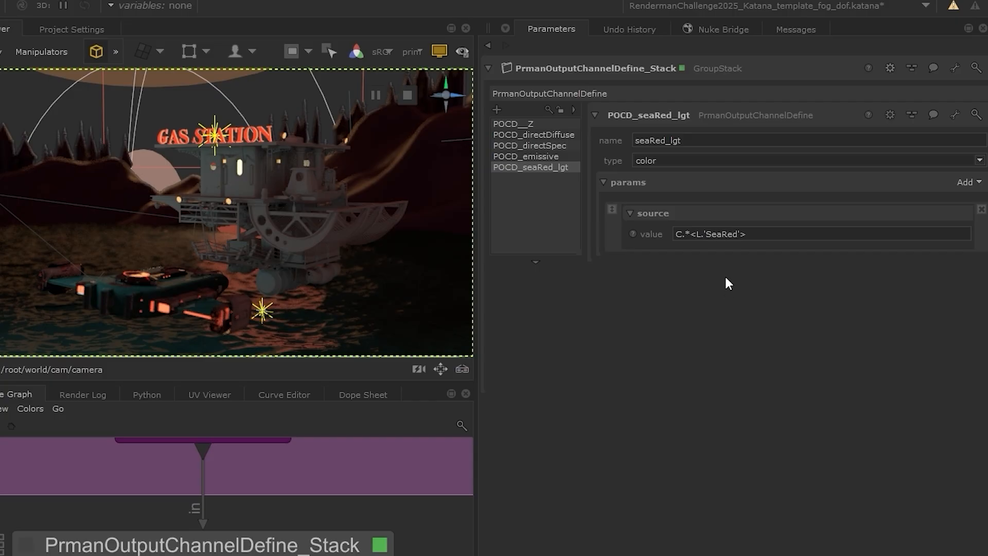
pyautogui.moveTo(765, 262)
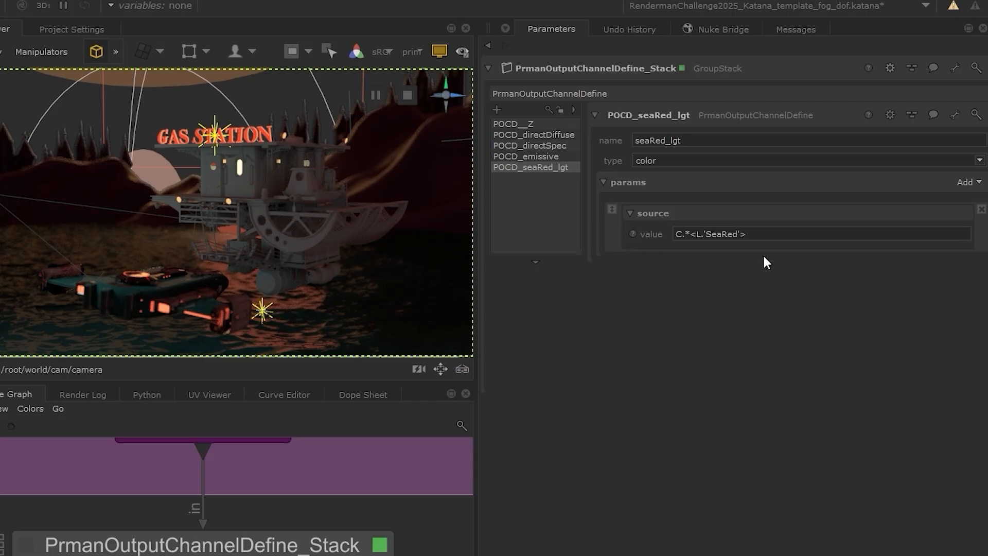
pyautogui.write('color')
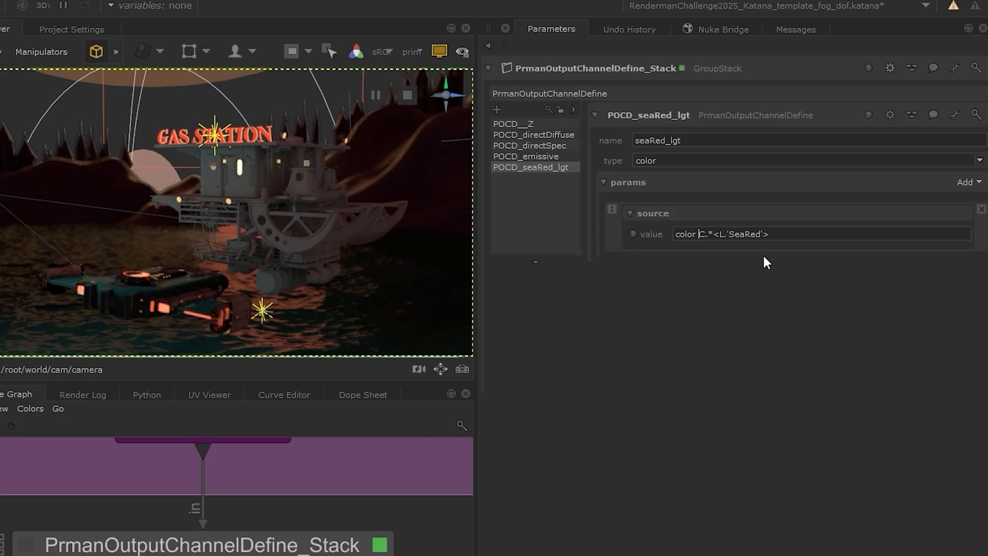
pyautogui.write('lpe:')
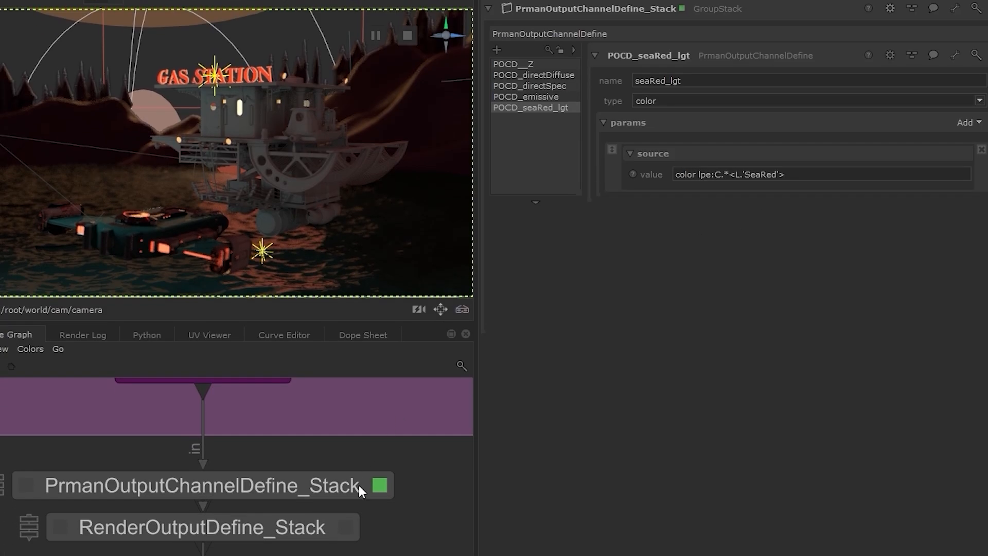
# Step: Add ROD_seaRed_lgt writing the seaRed_lgt channel to the output stack and select it in the viewer
pyautogui.click(200, 527)
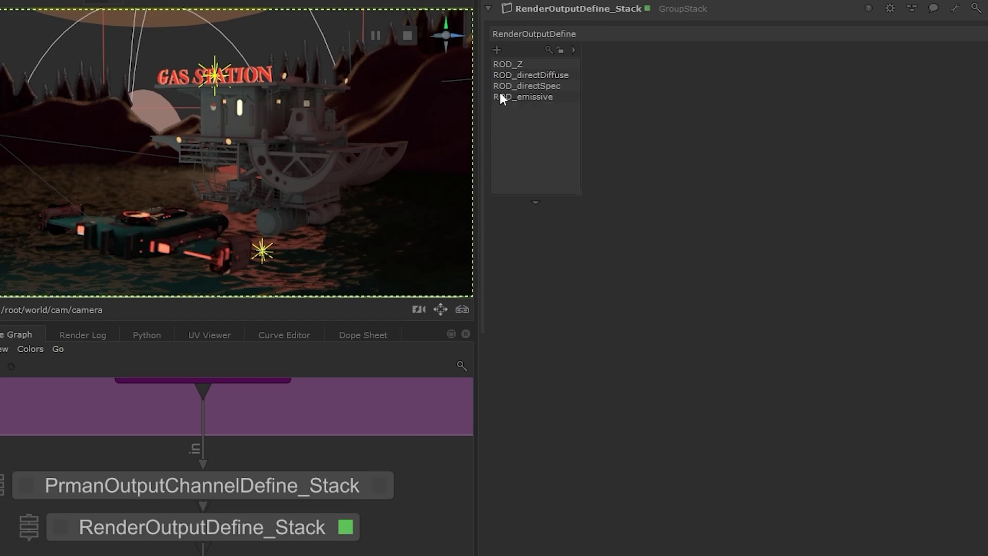
pyautogui.click(497, 49)
pyautogui.write('seaRed_lgt')
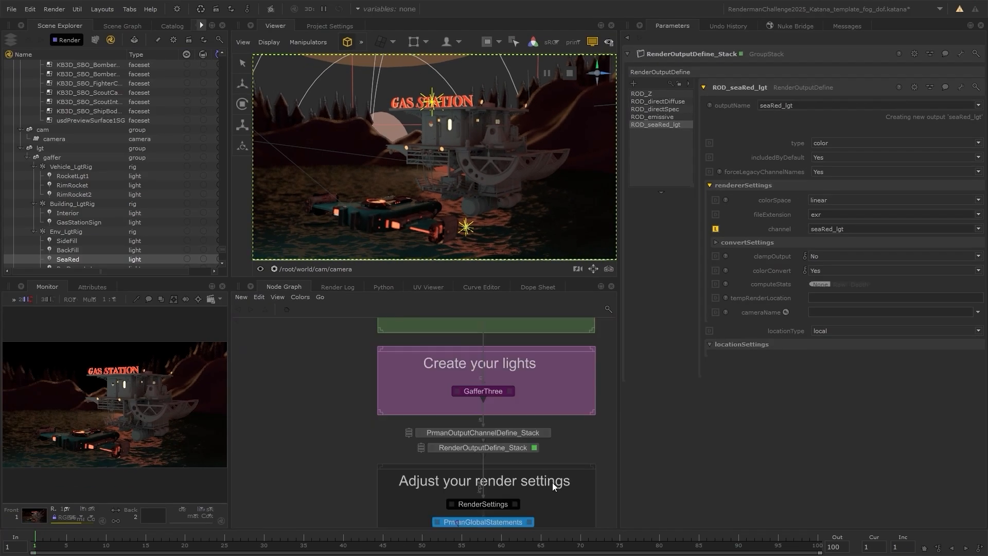
pyautogui.scroll(-3)
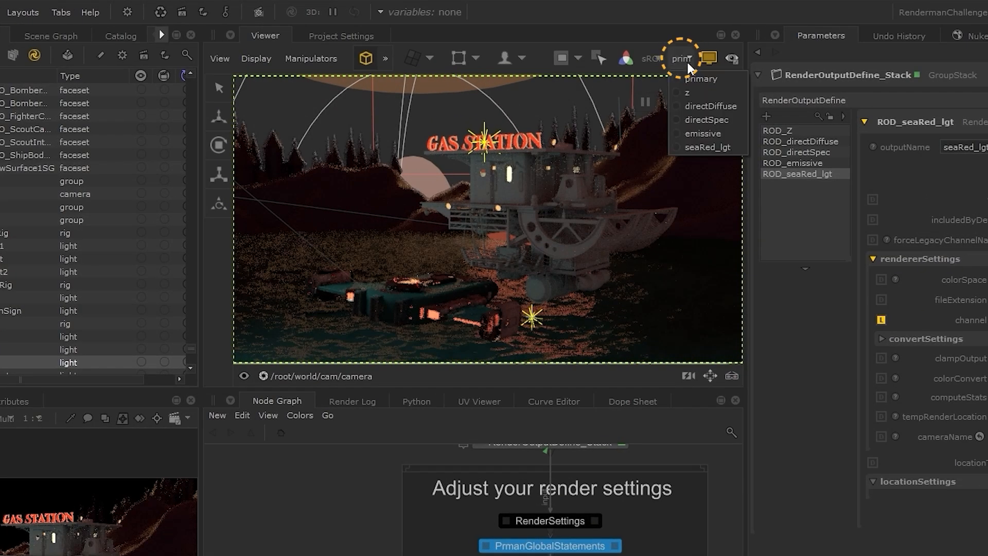
pyautogui.click(708, 148)
pyautogui.write('render')
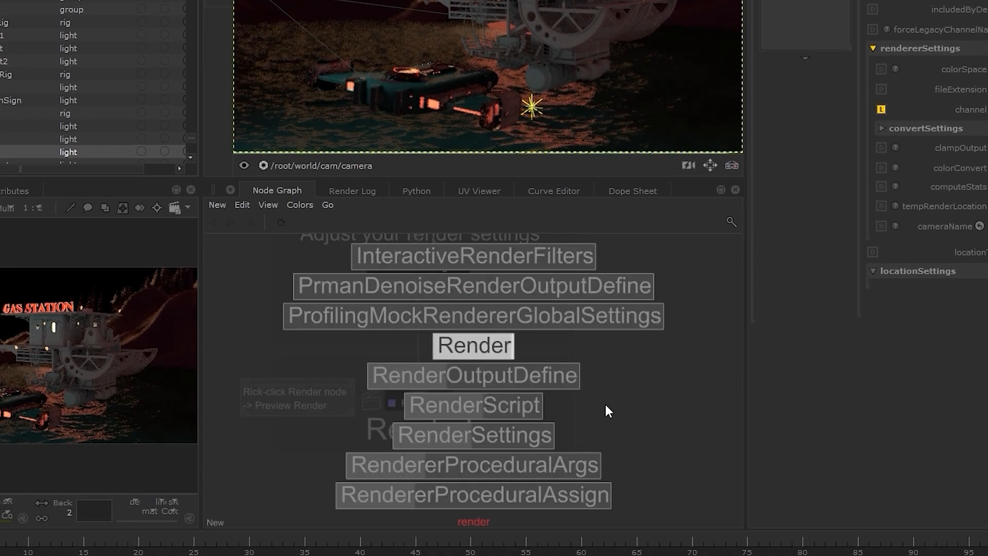
# Step: Create Render nodes after PrmanCameraSettings named ALL, BG, FG and FOG, renaming the main one ALL
pyautogui.click(473, 346)
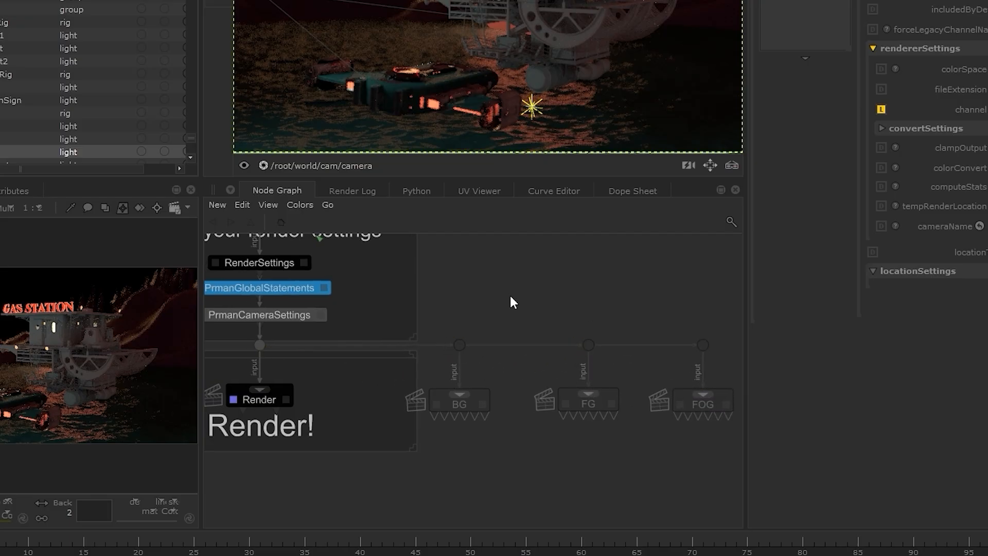
pyautogui.click(258, 399)
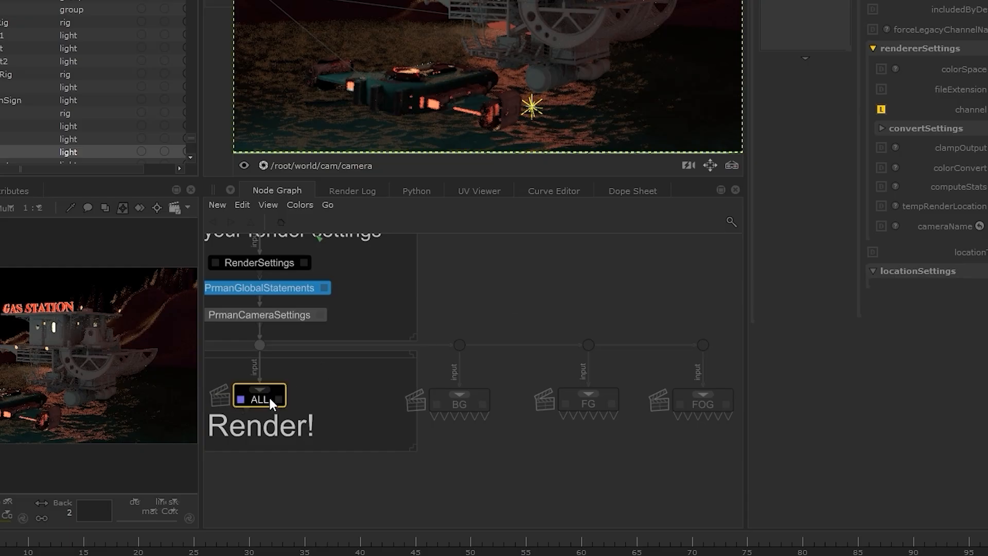
pyautogui.moveTo(590, 347)
pyautogui.write('rend')
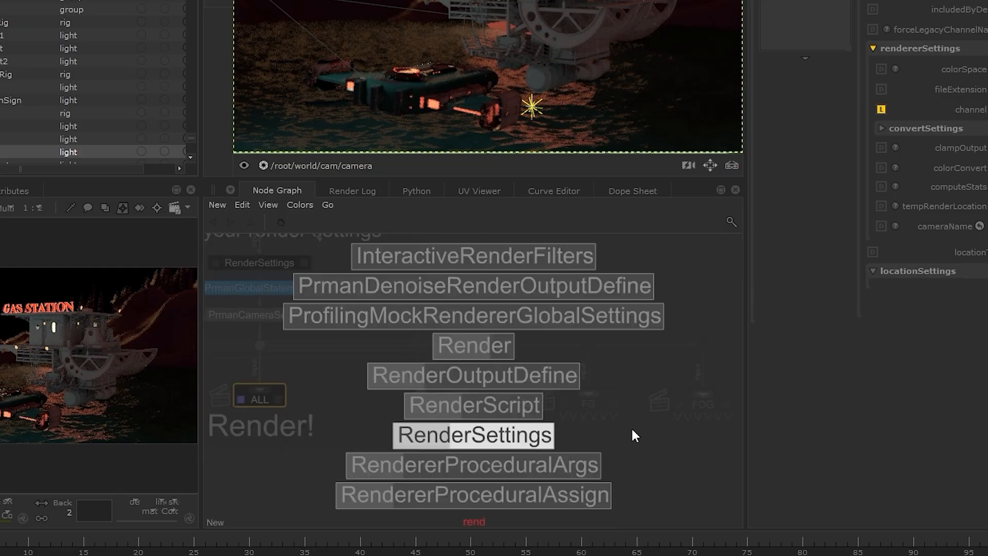
pyautogui.click(473, 434)
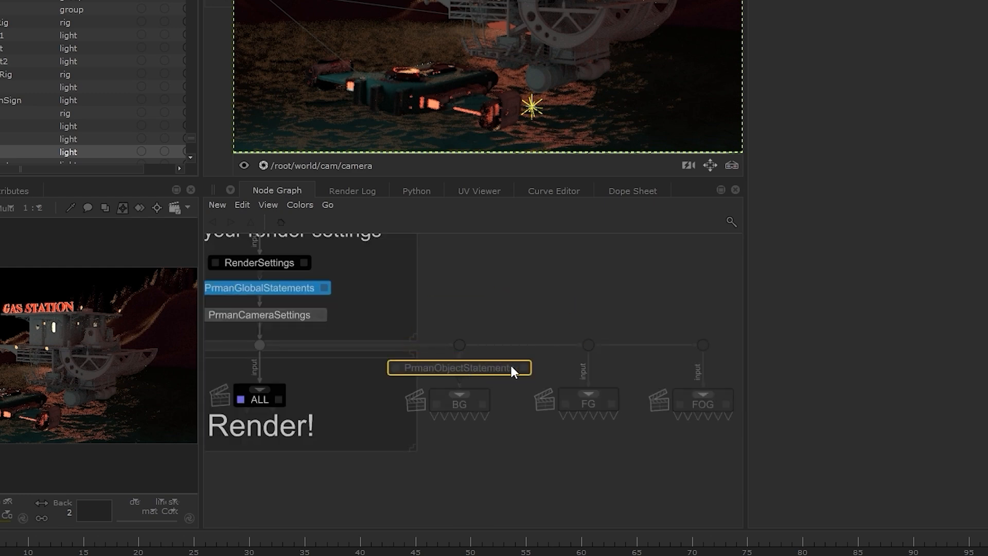
# Step: Insert PrmanObjectStatements above BG targeting gas station, bomber and volume with Camera visibility No
pyautogui.click(459, 367)
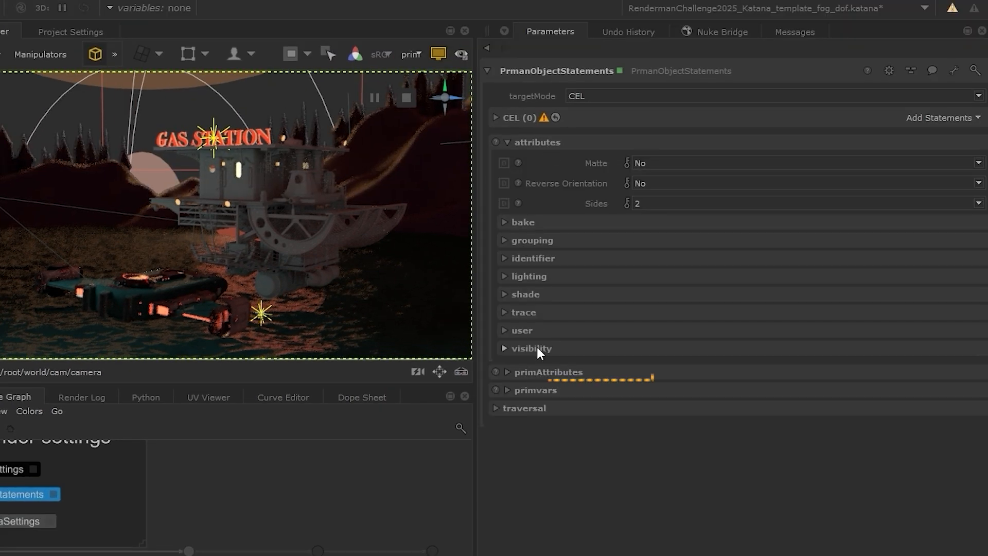
pyautogui.click(531, 347)
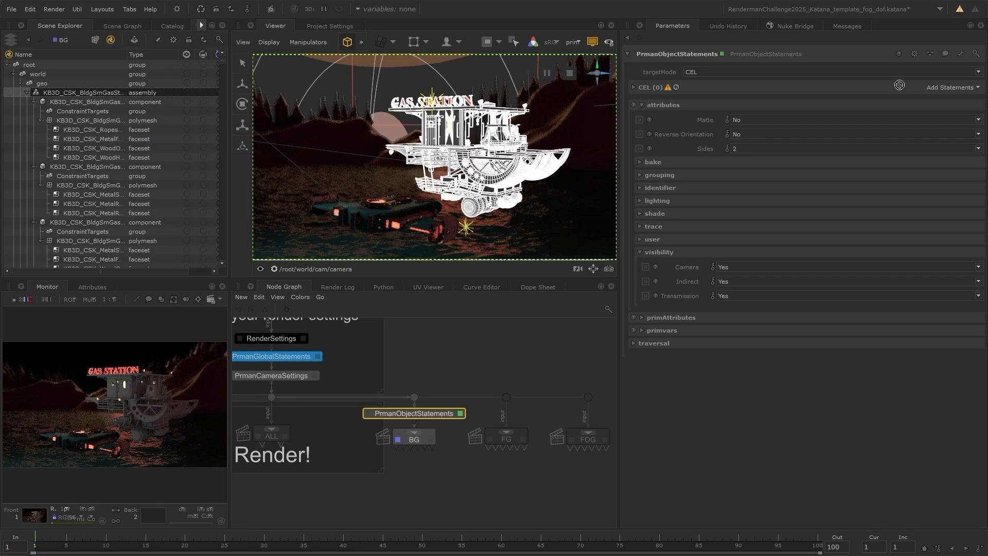
pyautogui.click(949, 86)
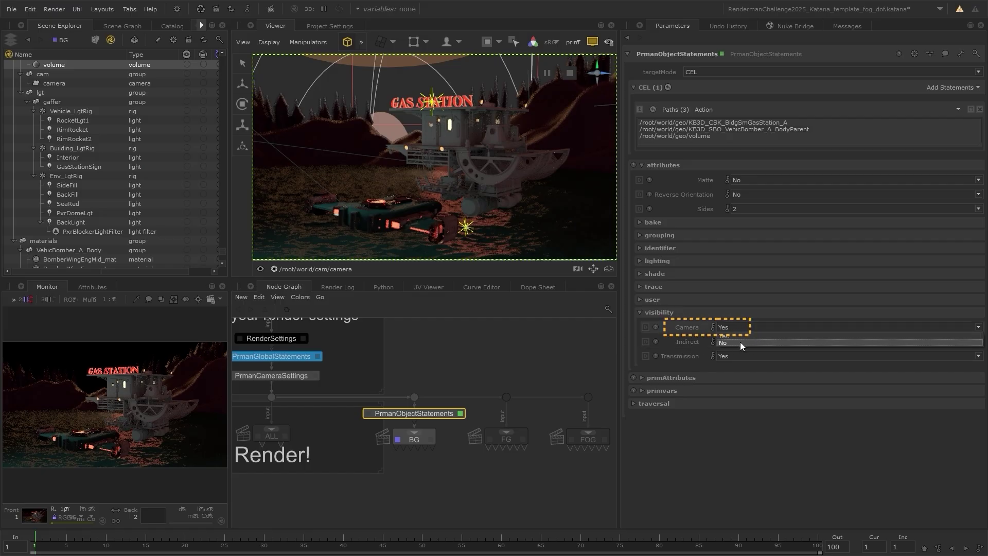
pyautogui.click(721, 327)
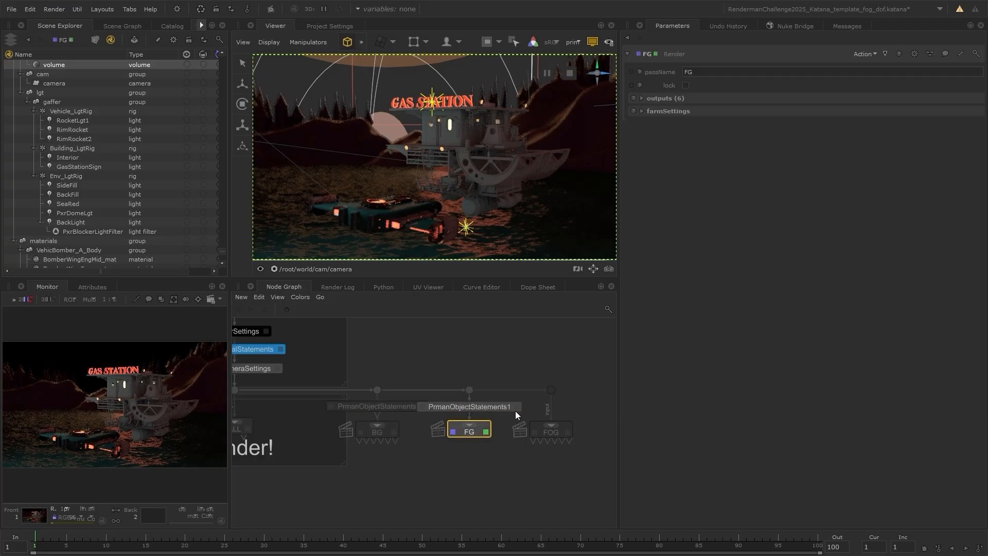
# Step: Set PrmanObjectStatements1 above FG to target /root/world/geo//*terrain*, //*Towers* and /root/world/geo/volume
pyautogui.click(469, 406)
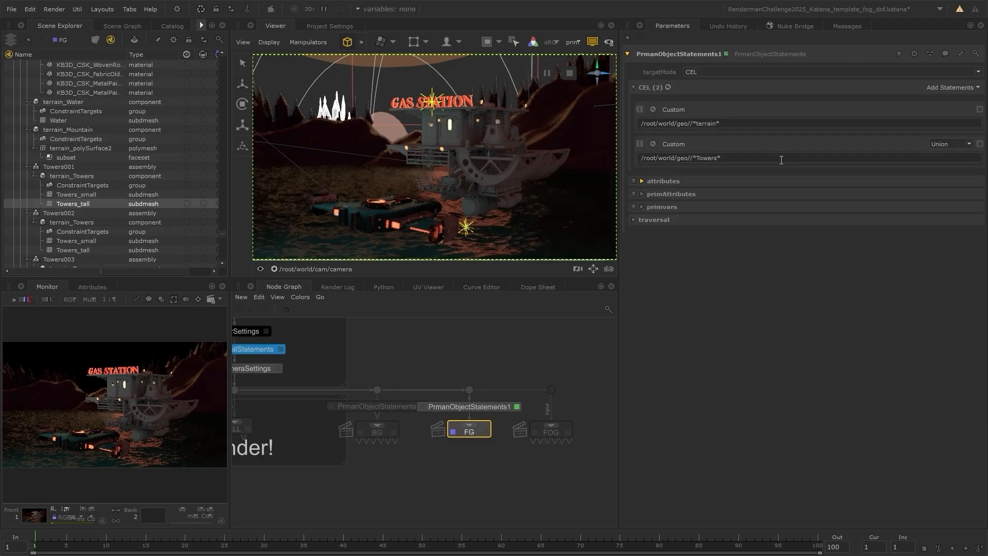
pyautogui.click(950, 86)
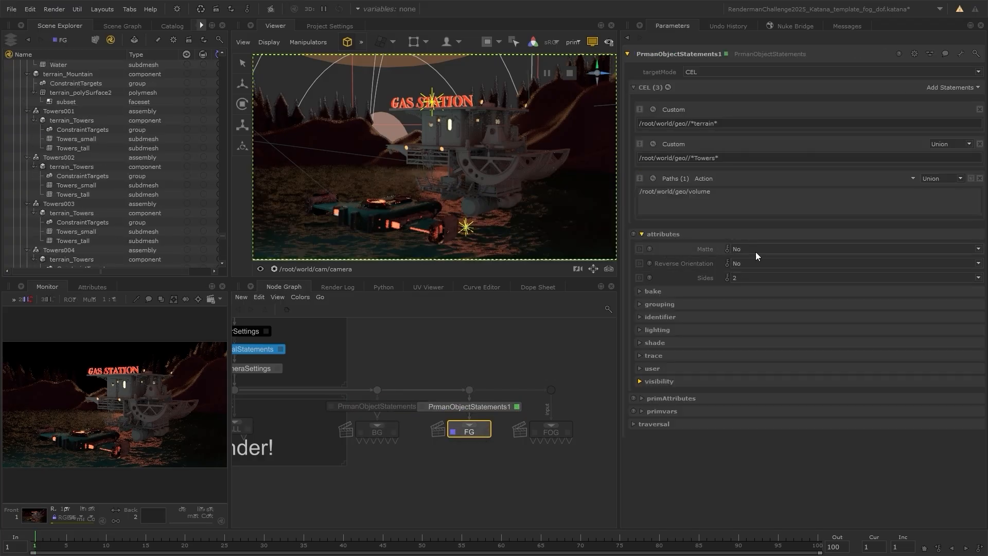
pyautogui.click(658, 381)
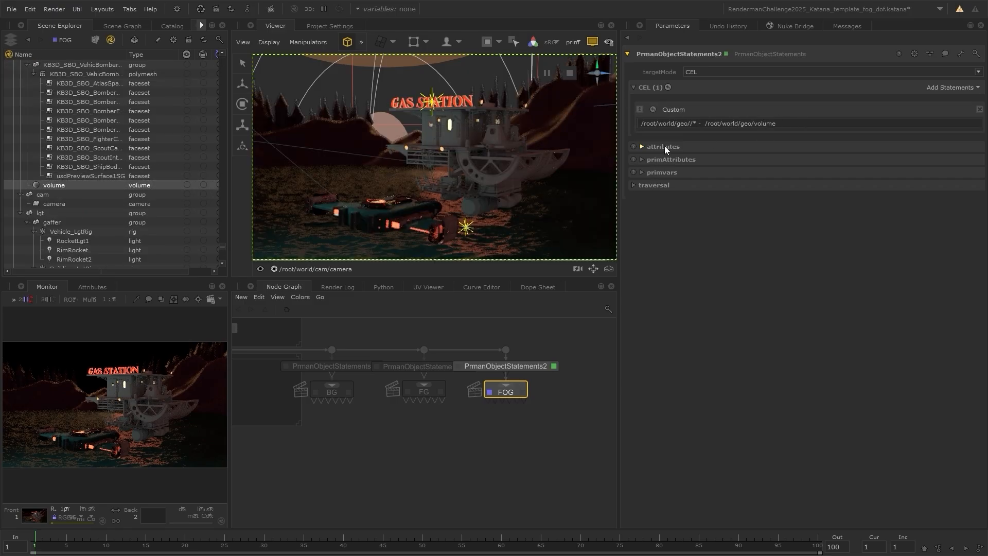
# Step: On PrmanObjectStatements2 above FOG set Matte Yes and Camera visibility Yes for geo//* minus volume
pyautogui.click(661, 146)
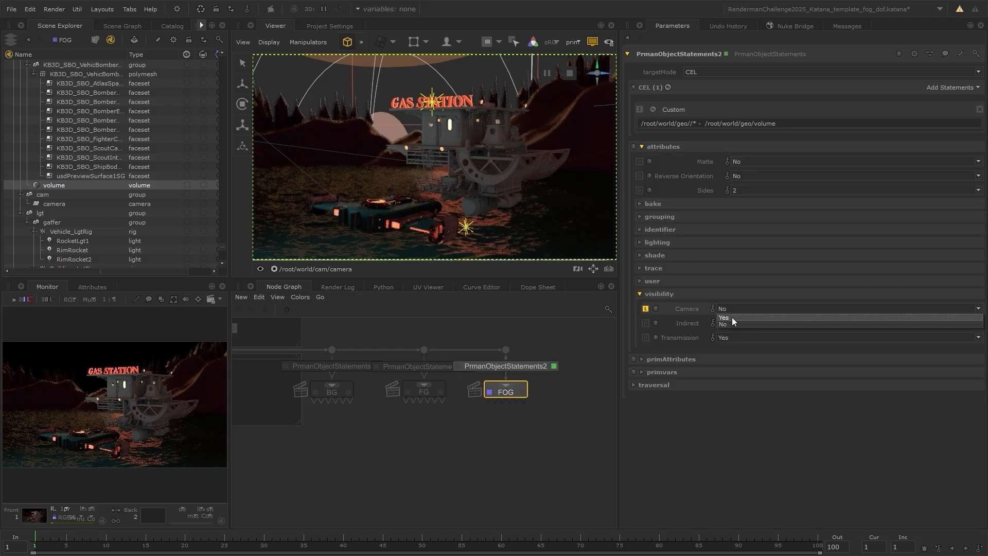
pyautogui.click(724, 317)
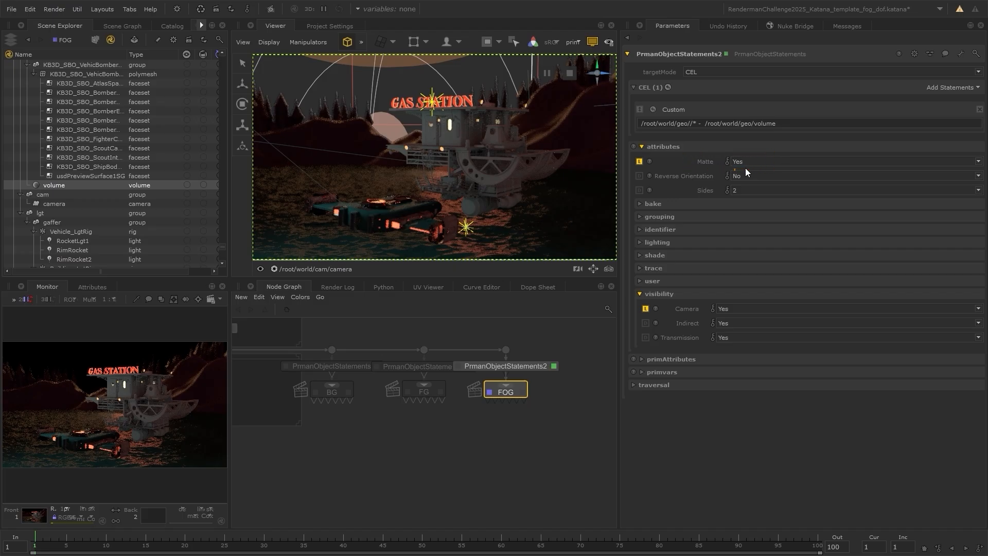
pyautogui.click(712, 122)
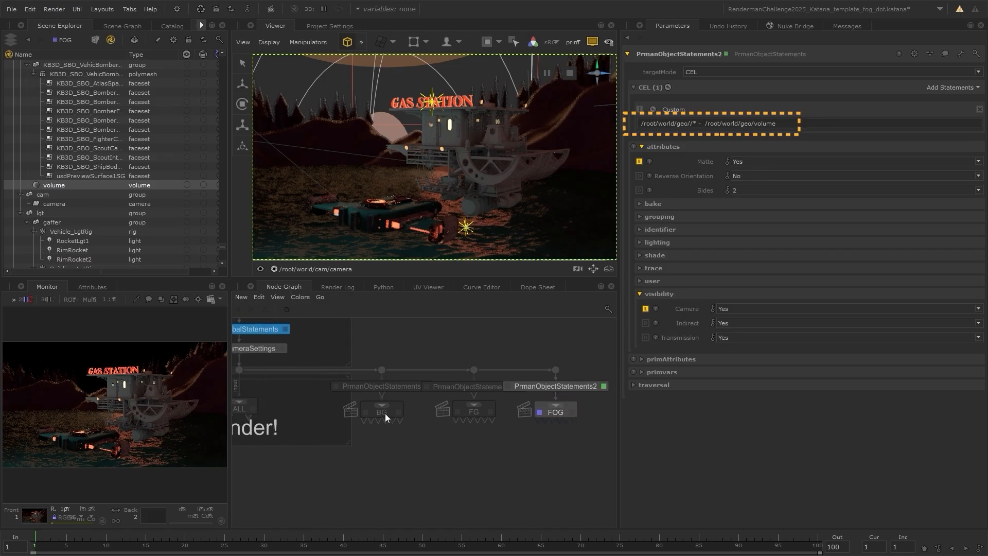
# Step: Preview-render the BG node showing only terrain and sea, then start the FG preview
pyautogui.click(381, 409)
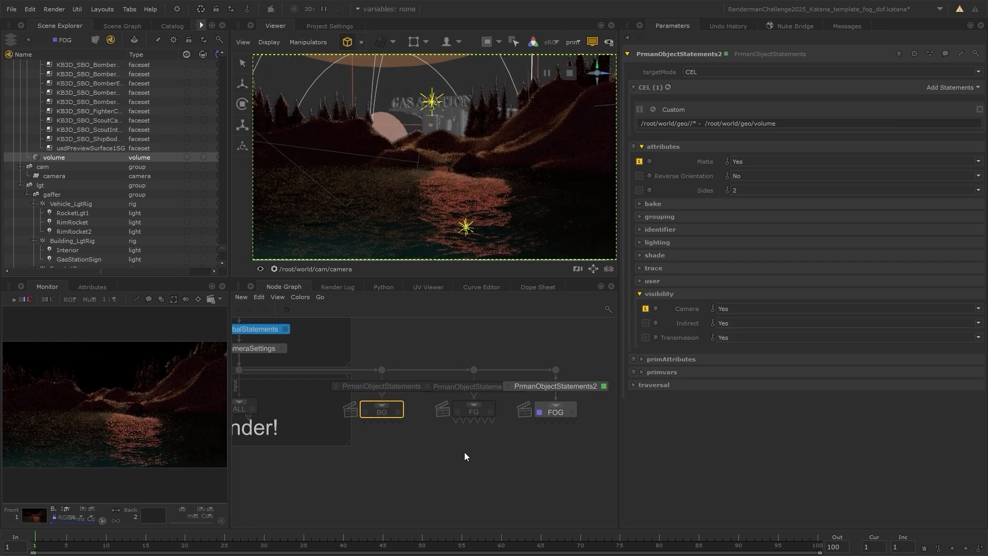
pyautogui.click(473, 408)
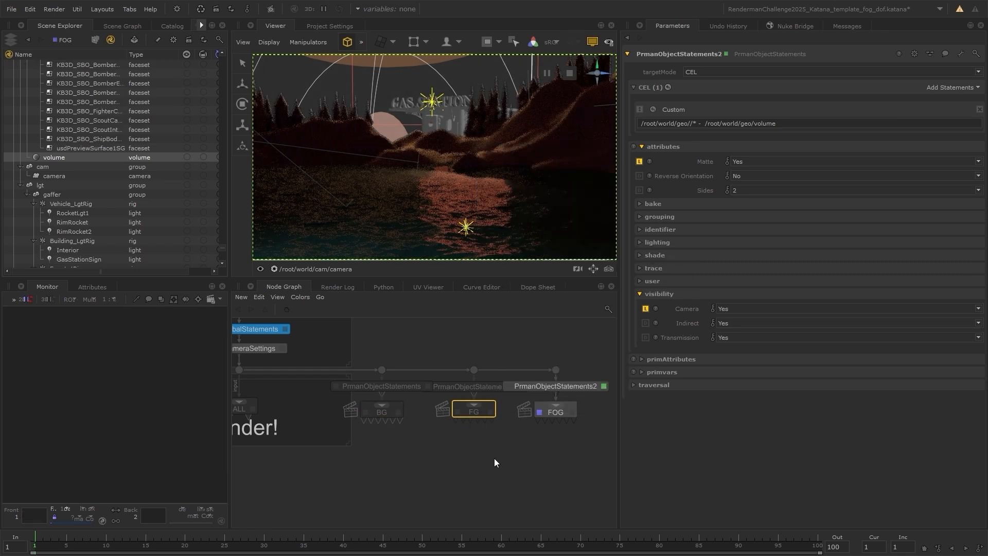